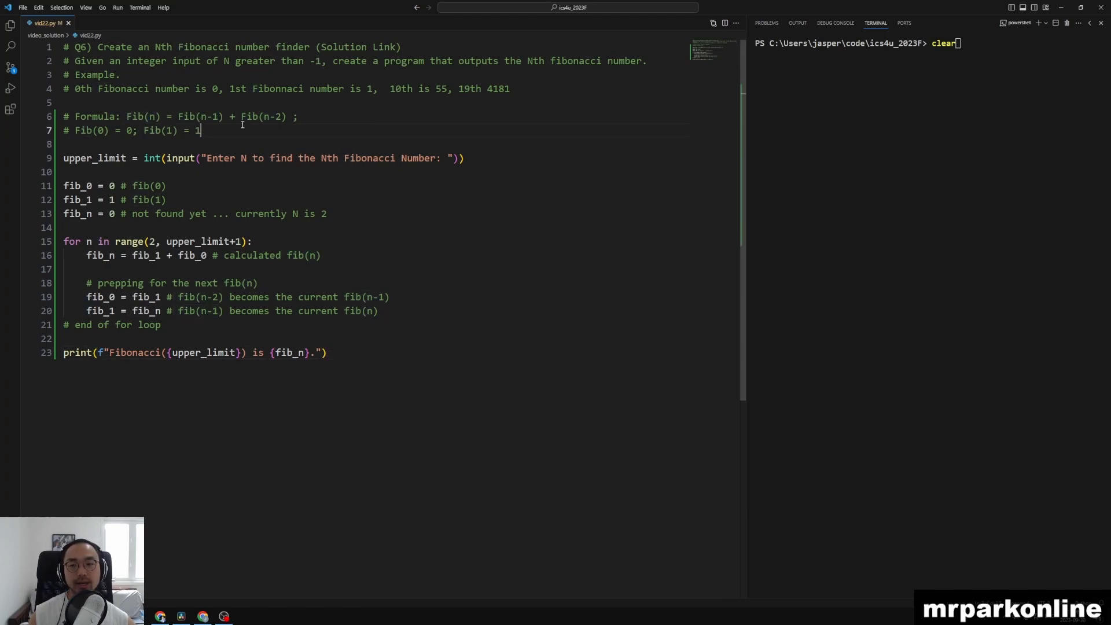
Highlight the Fib(1) comment and the fib_0/fib_1 starting values to explain the setup.
drag(157, 116, 298, 115)
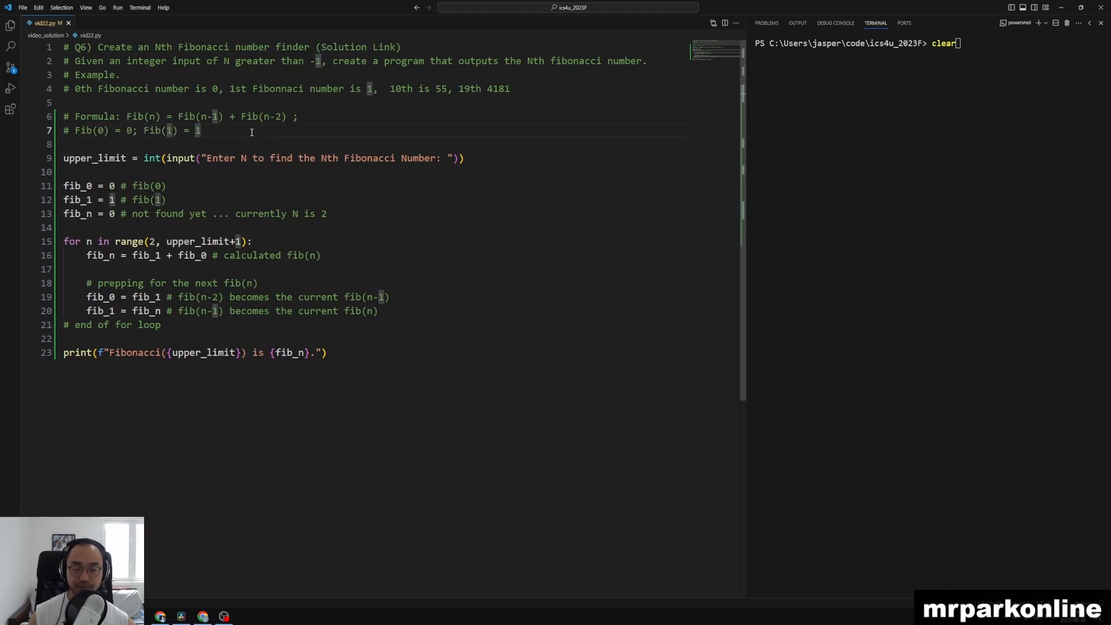
drag(64, 103, 200, 130)
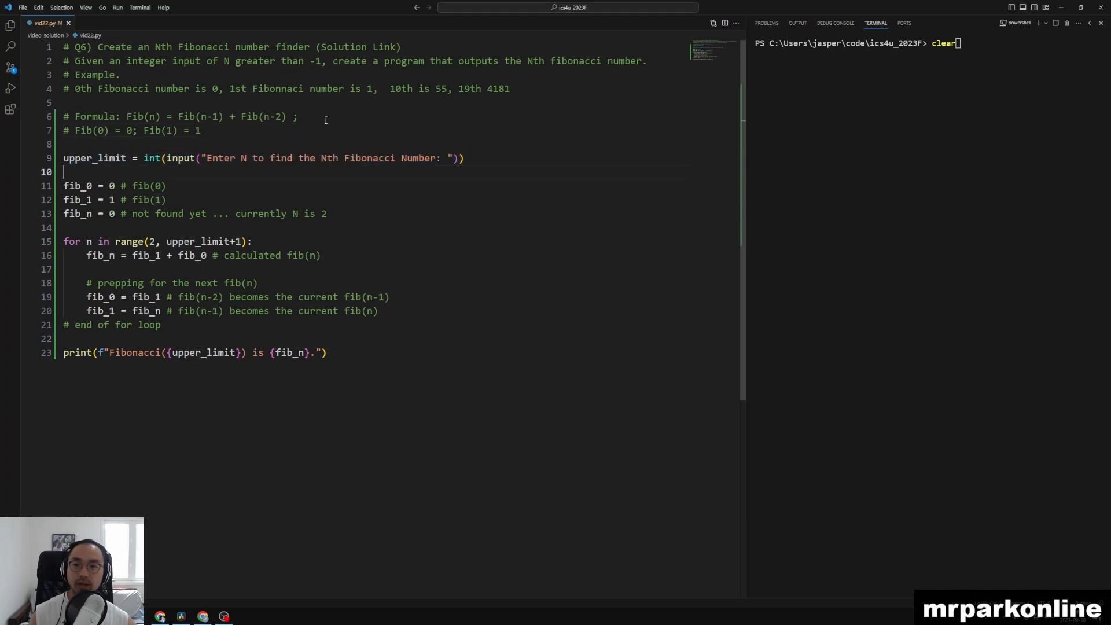
double_click(254, 60)
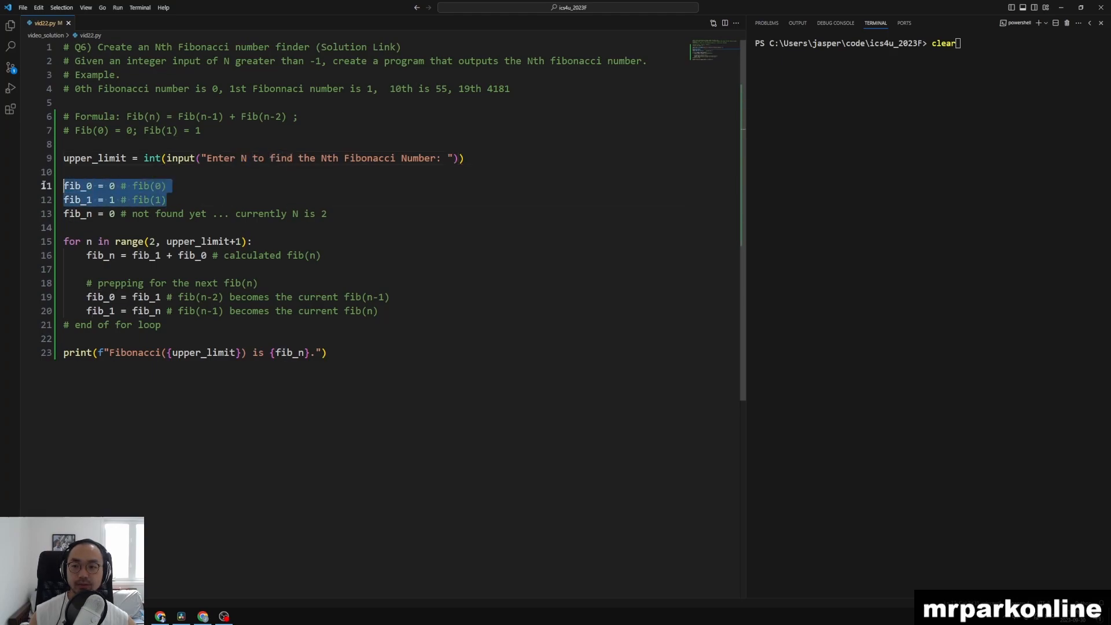
click(253, 131)
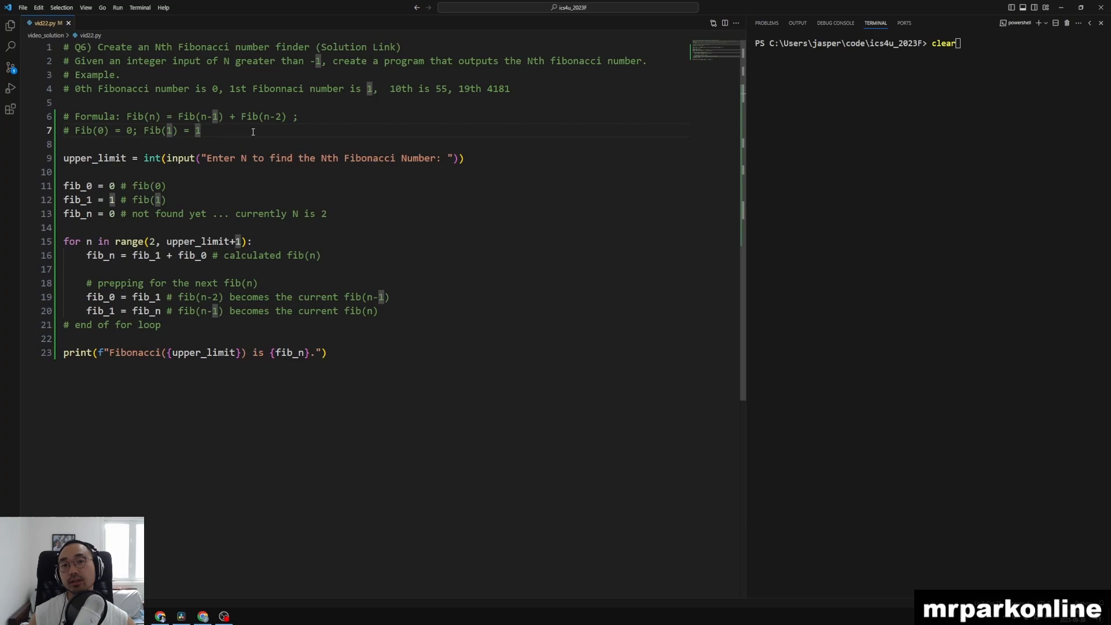
drag(64, 116, 200, 131)
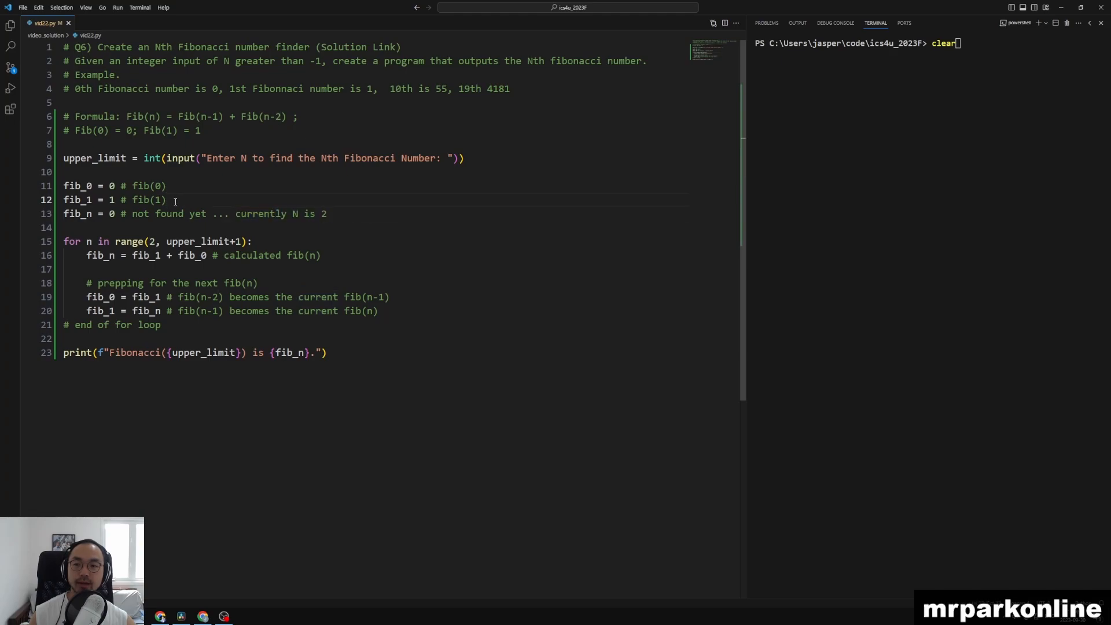
Point out the fib_1 + fib_0 sum and the fib_n print, then run 'python video_solution/vid22.py' in the terminal.
click(241, 213)
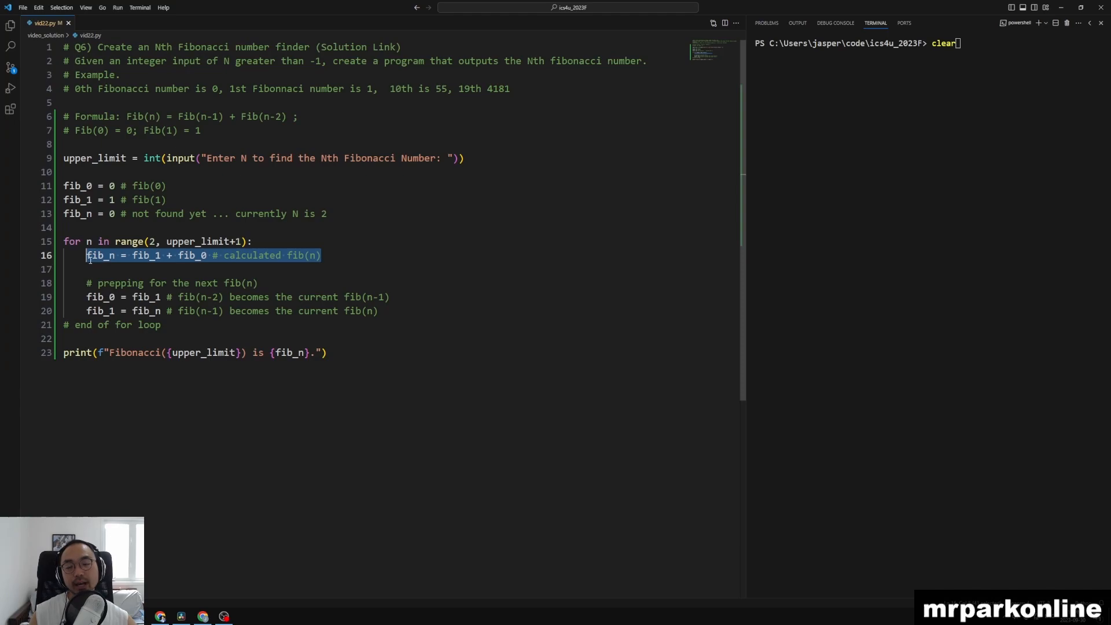
mouse_move(137, 269)
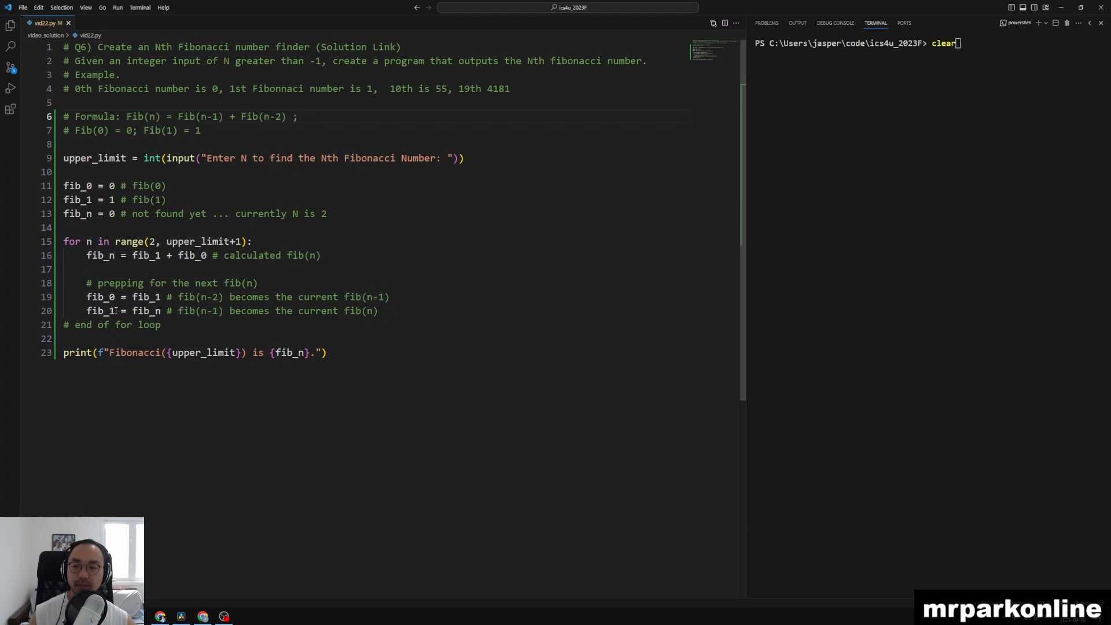
double_click(98, 311)
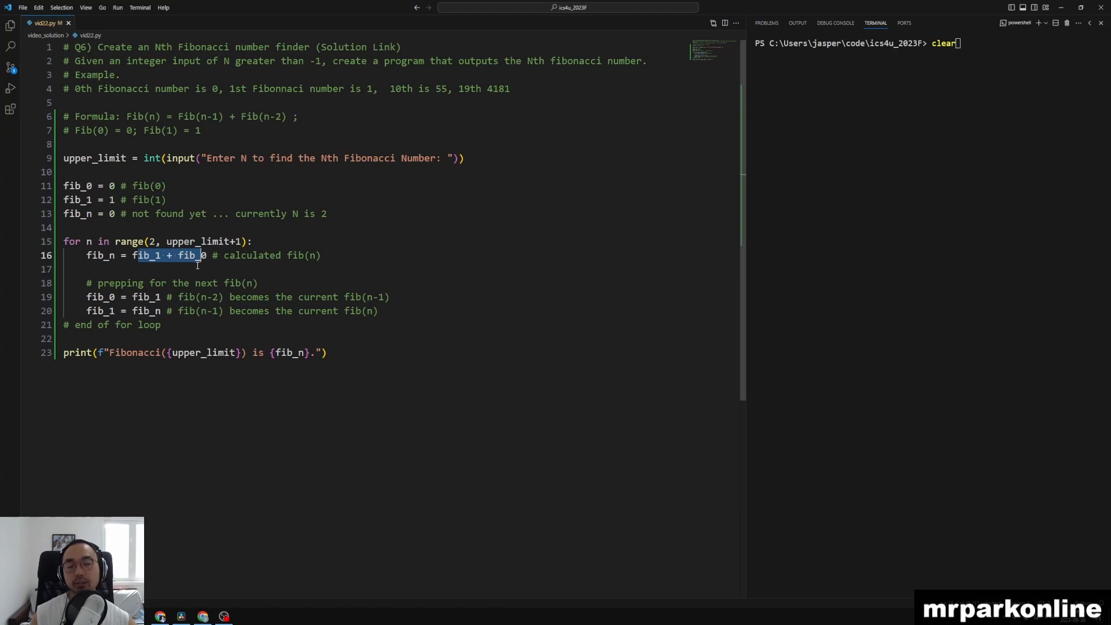
mouse_move(182, 279)
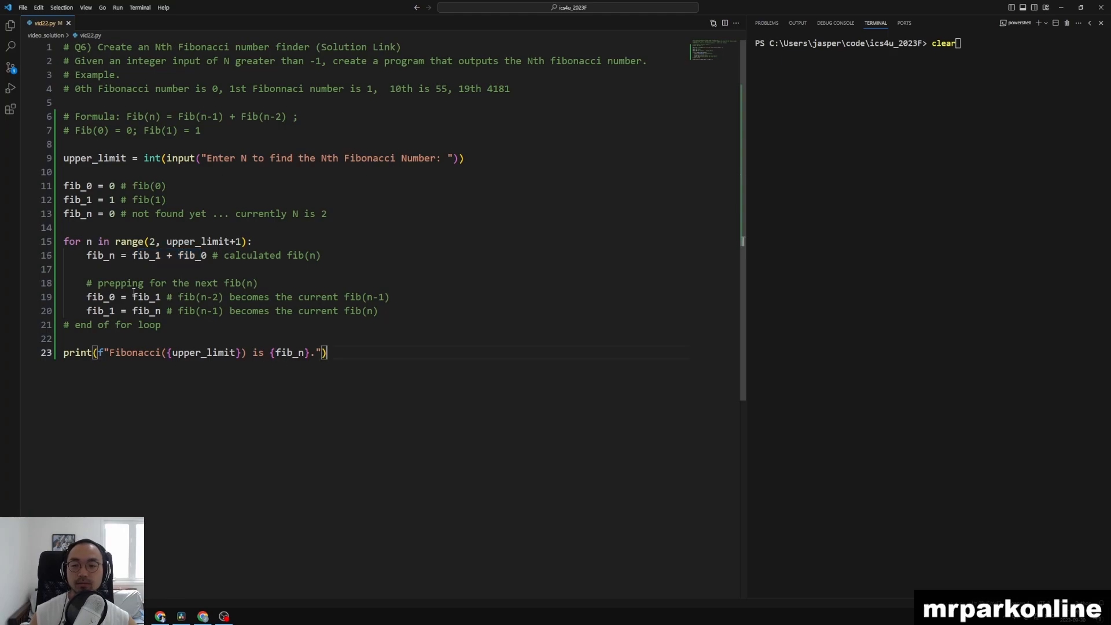
double_click(198, 242)
text(python video_solution/vid22.py)
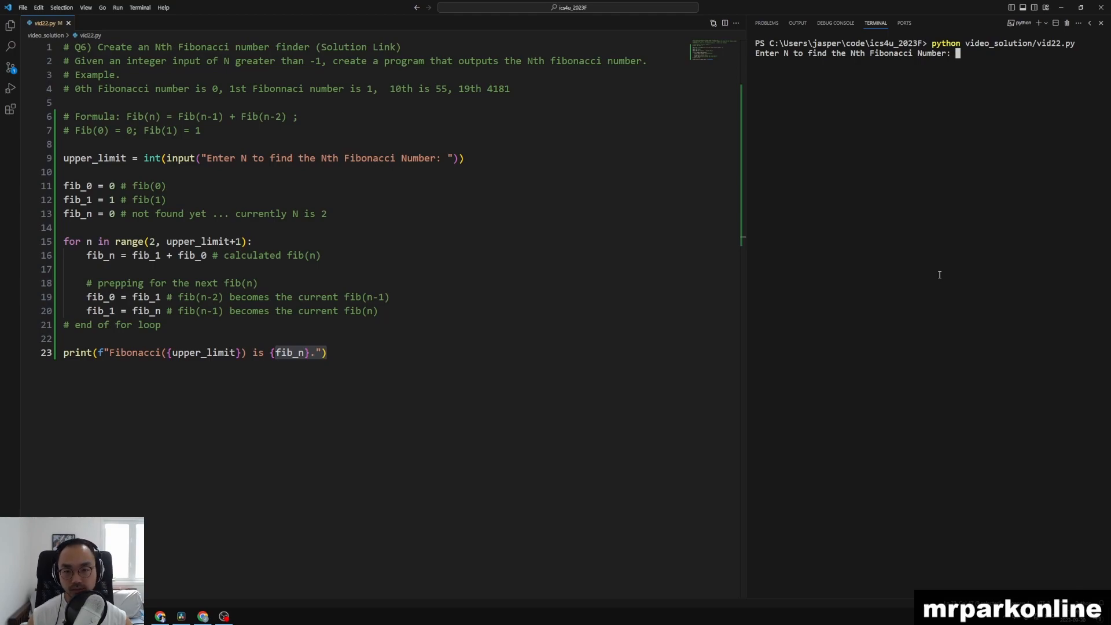
Enter 10 then 19 as N, getting Fibonacci(10) is 55 and Fibonacci(19) is 4181.
text(10)
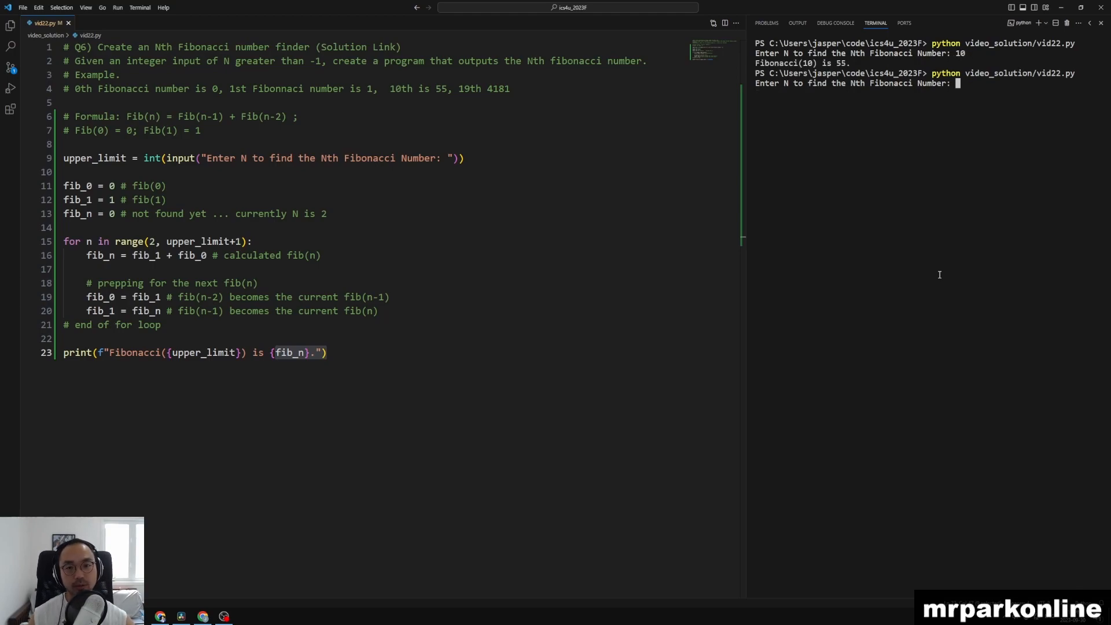
text(19)
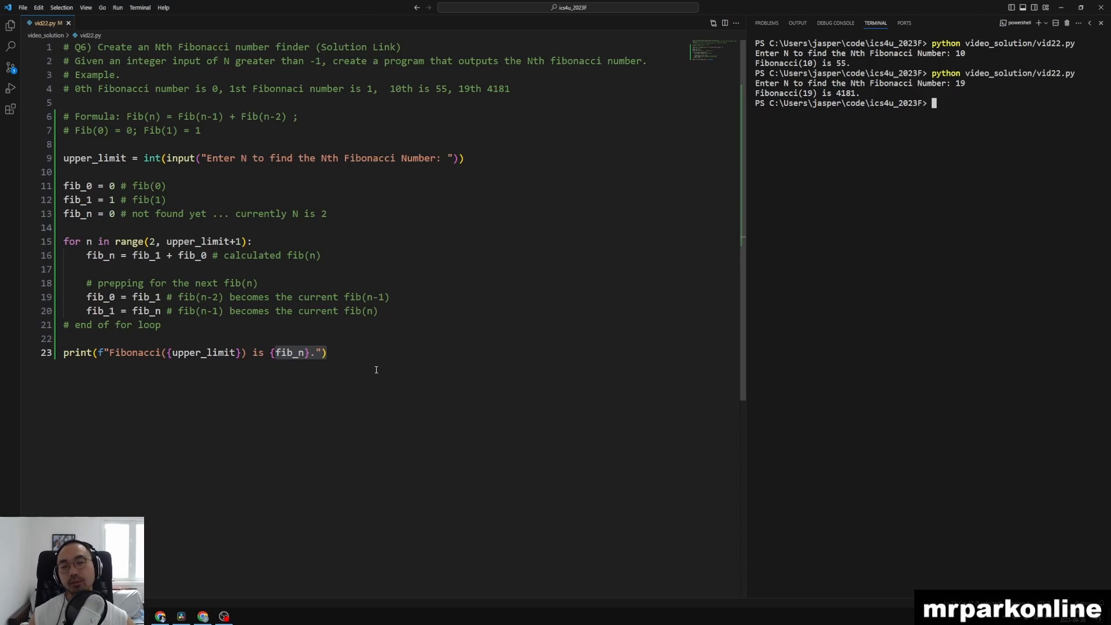
drag(85, 297, 379, 312)
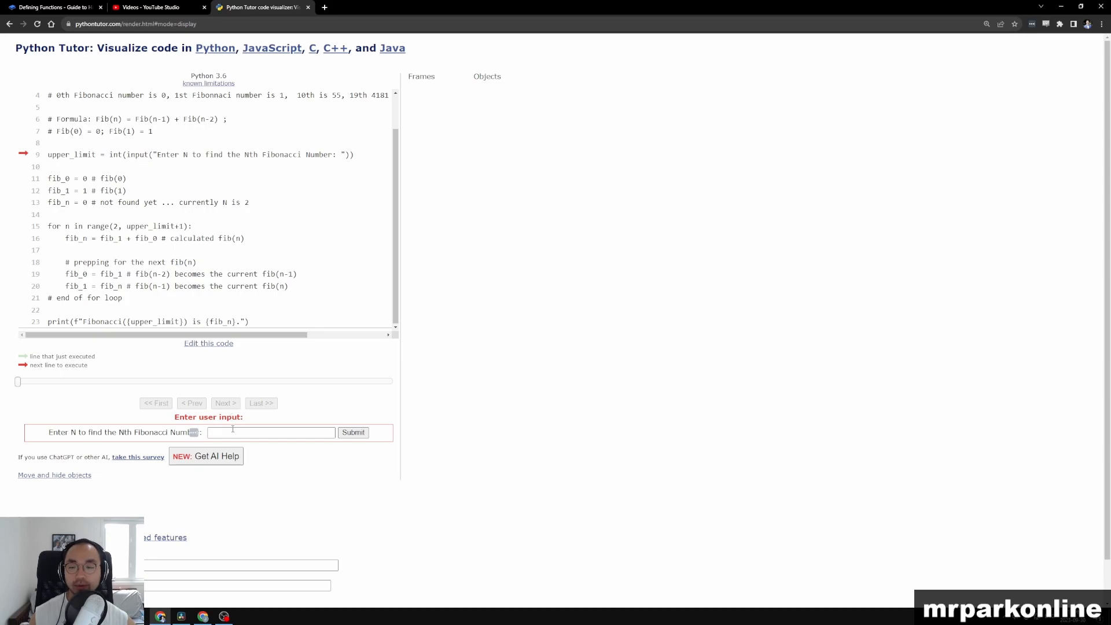
Submit 10 as N so the visualisation starts with upper_limit = 10.
text(10)
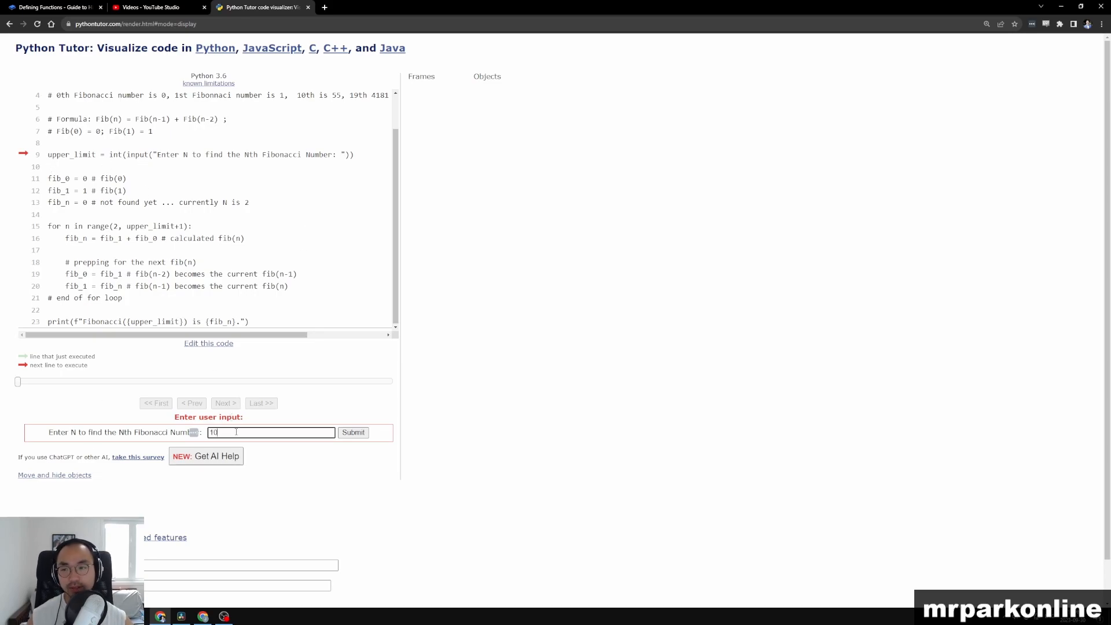
click(351, 432)
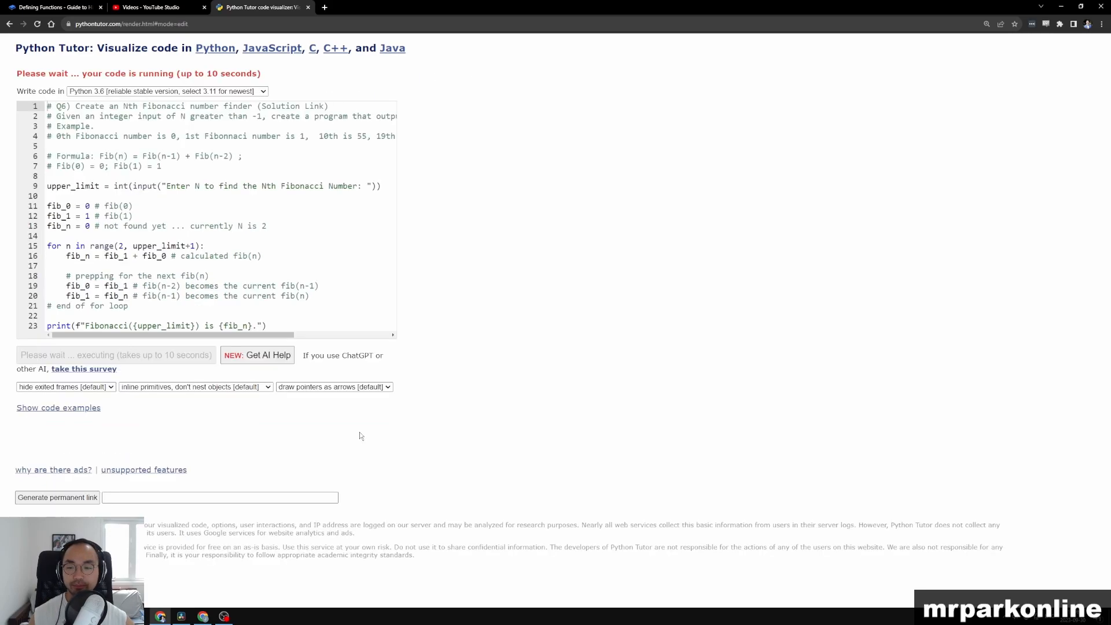
click(116, 354)
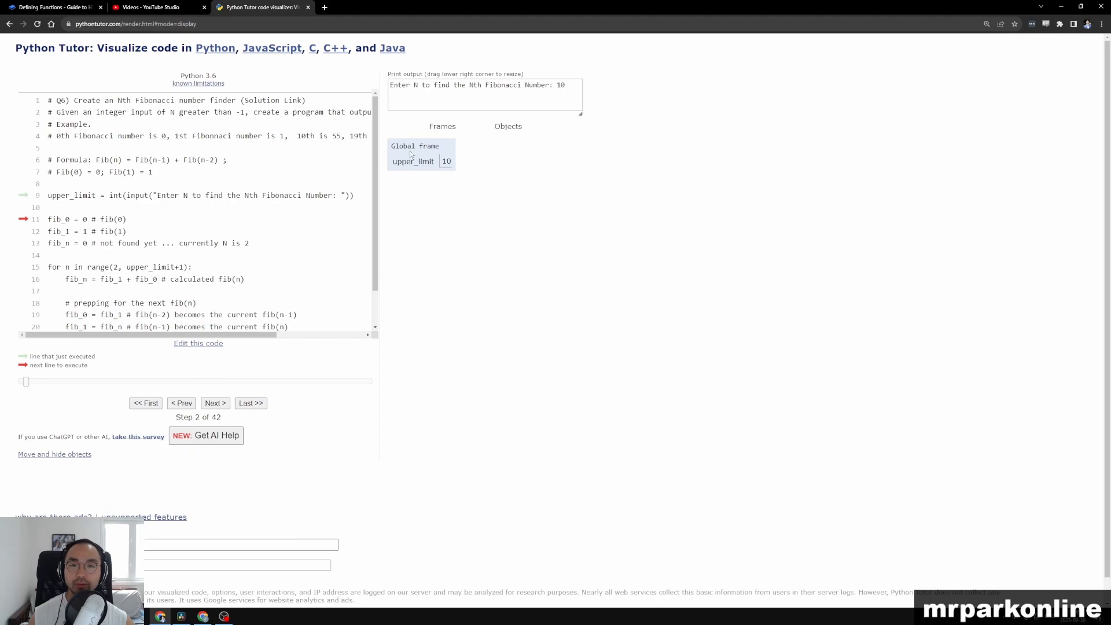
mouse_move(412, 181)
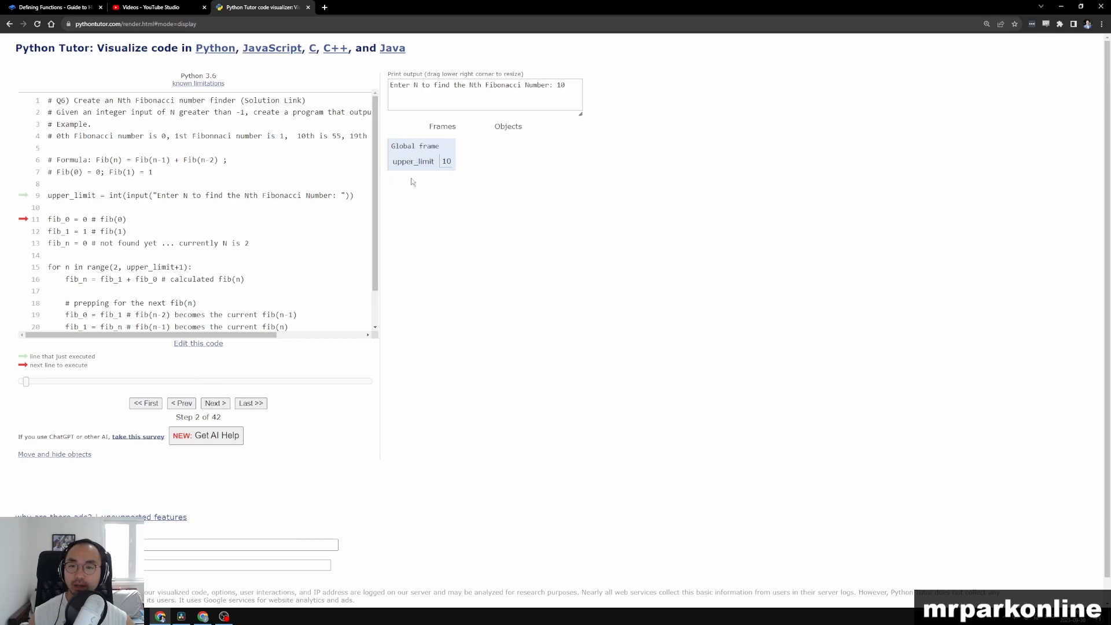
mouse_move(61, 223)
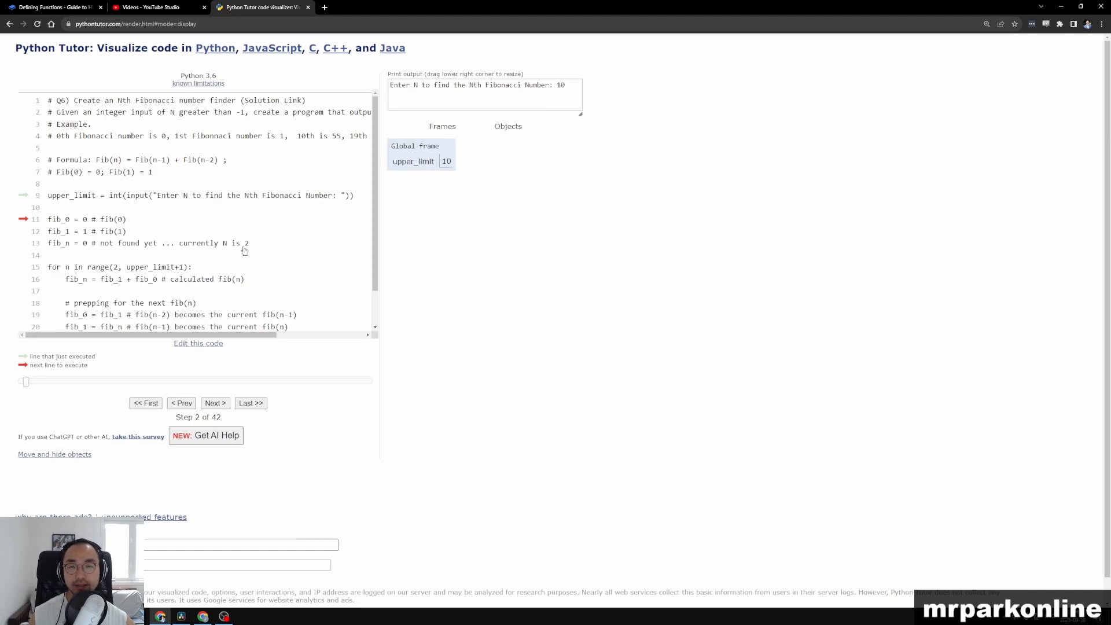
Step through the starting assignments into the first loop pass, computing fib_n for n = 2.
click(215, 403)
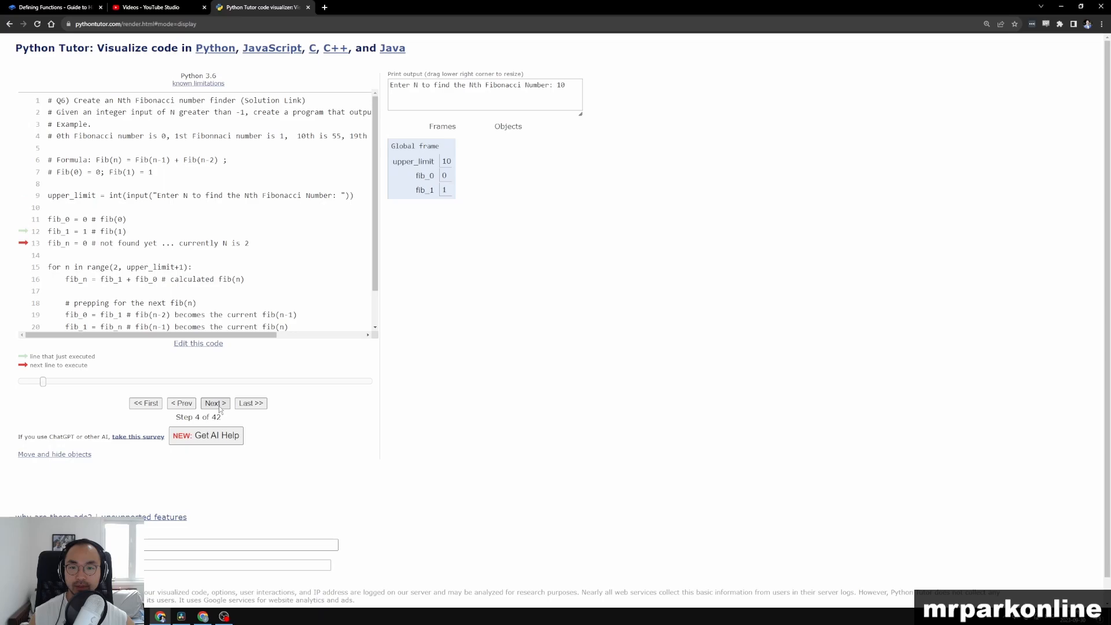
click(215, 402)
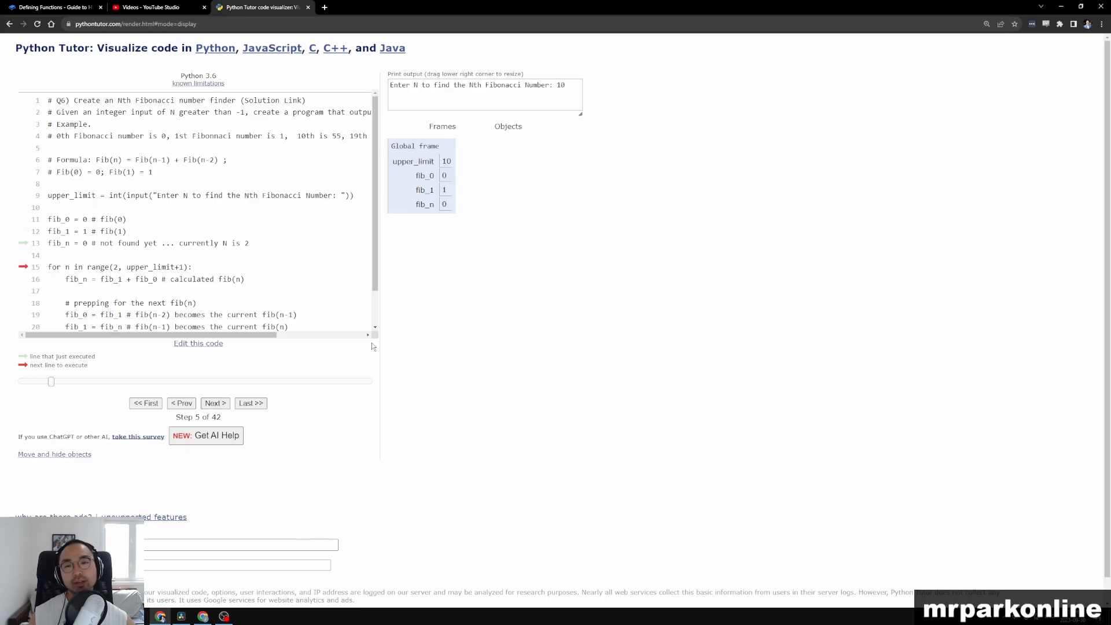
mouse_move(247, 277)
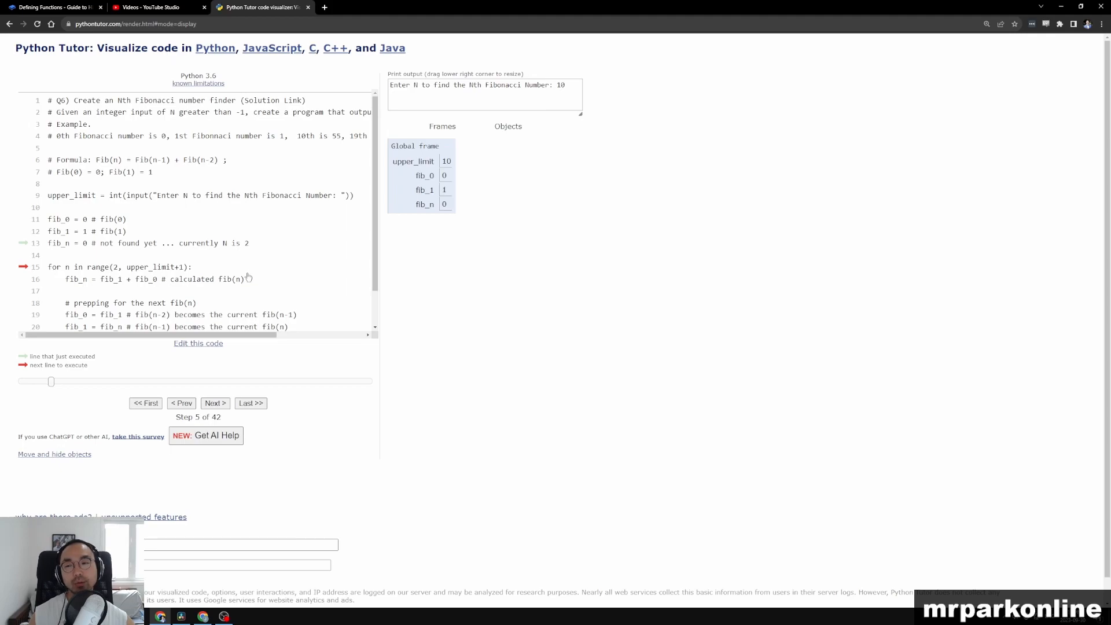
scroll(down, 3)
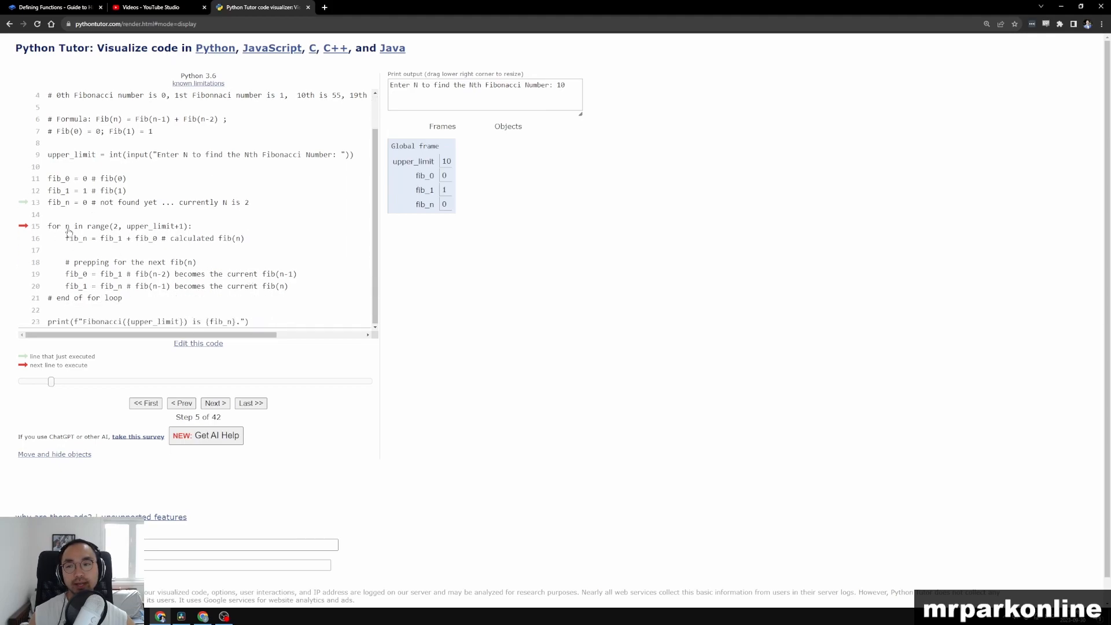
mouse_move(112, 228)
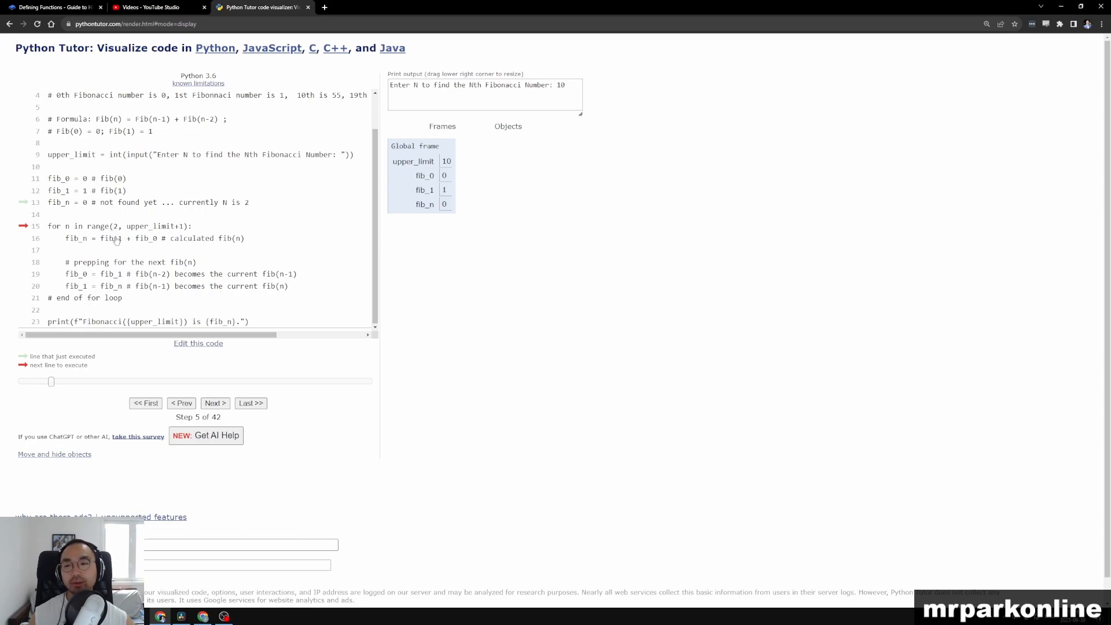
click(214, 403)
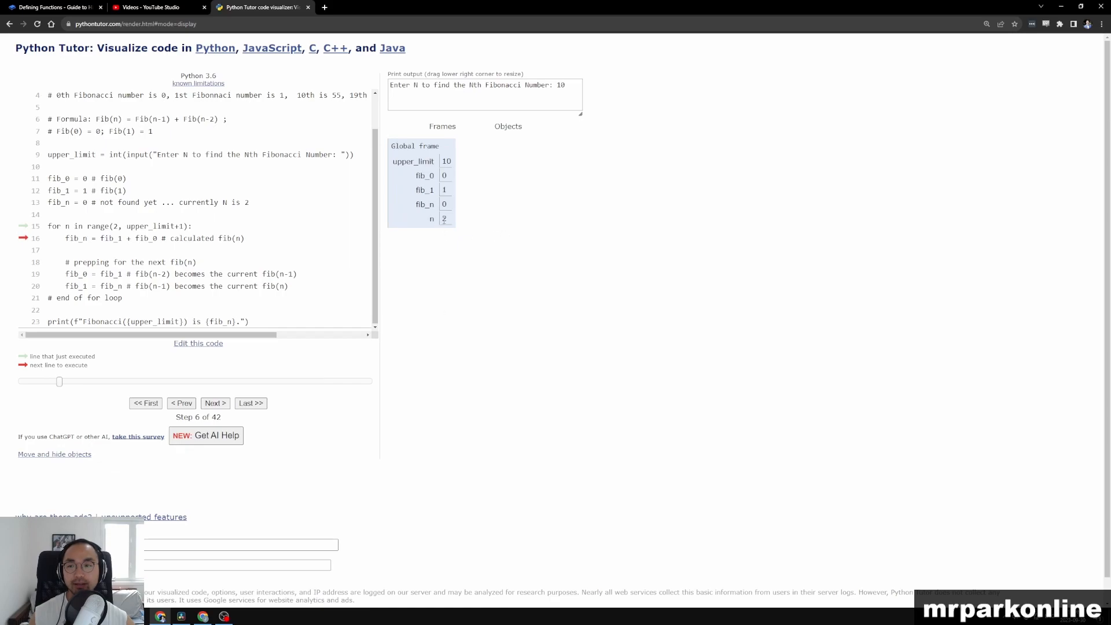
click(214, 403)
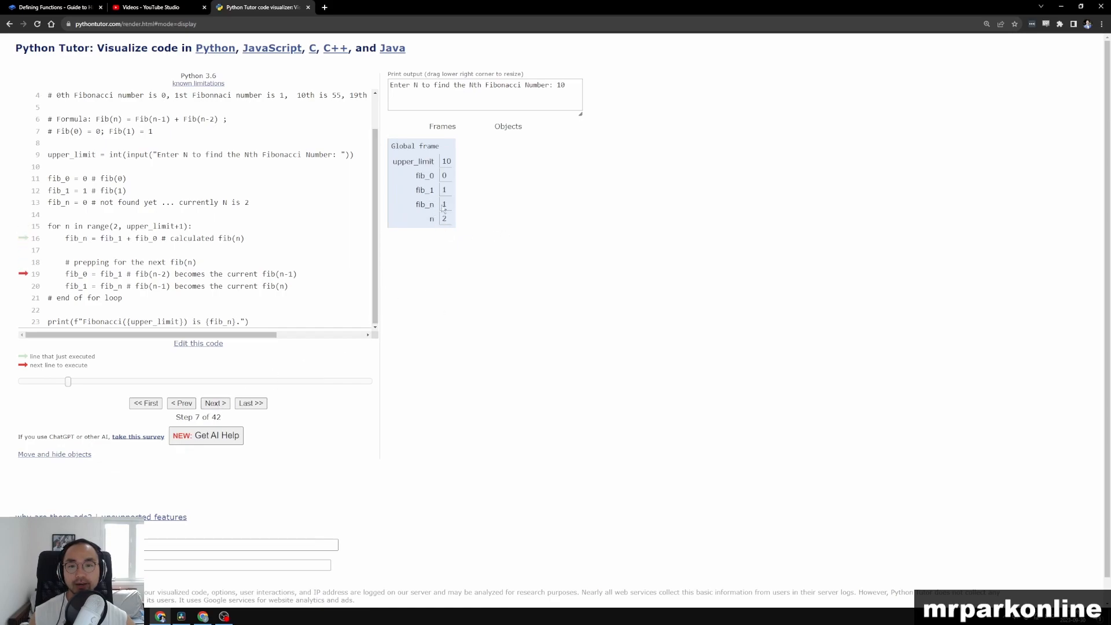
drag(73, 261, 287, 286)
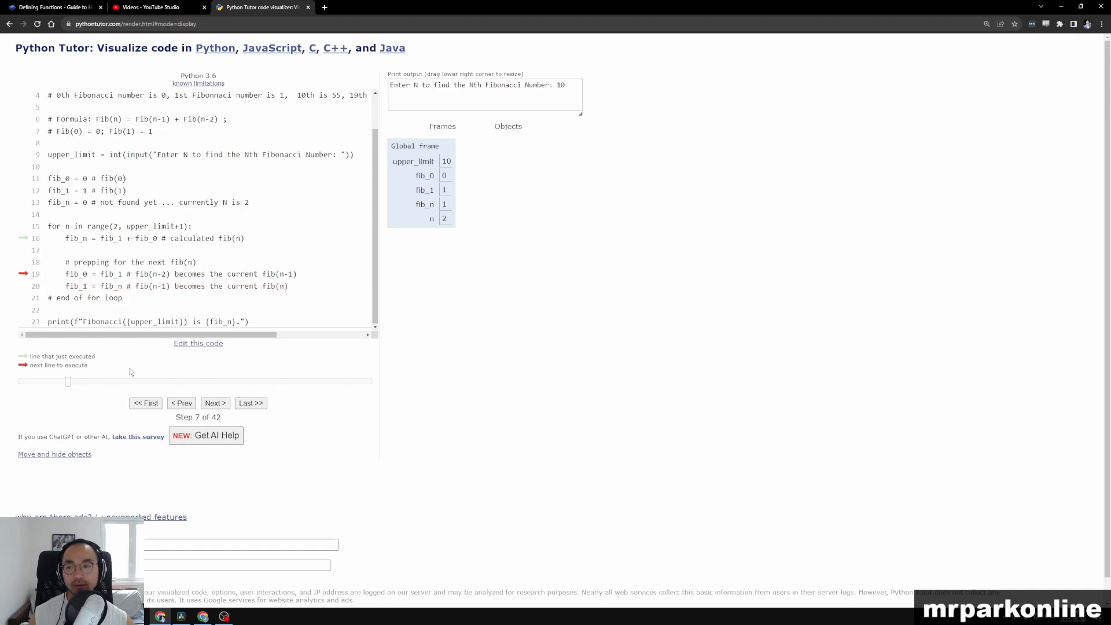
Shift fib_0/fib_1 and run the second pass so n = 3 gives fib_n = 2.
click(214, 403)
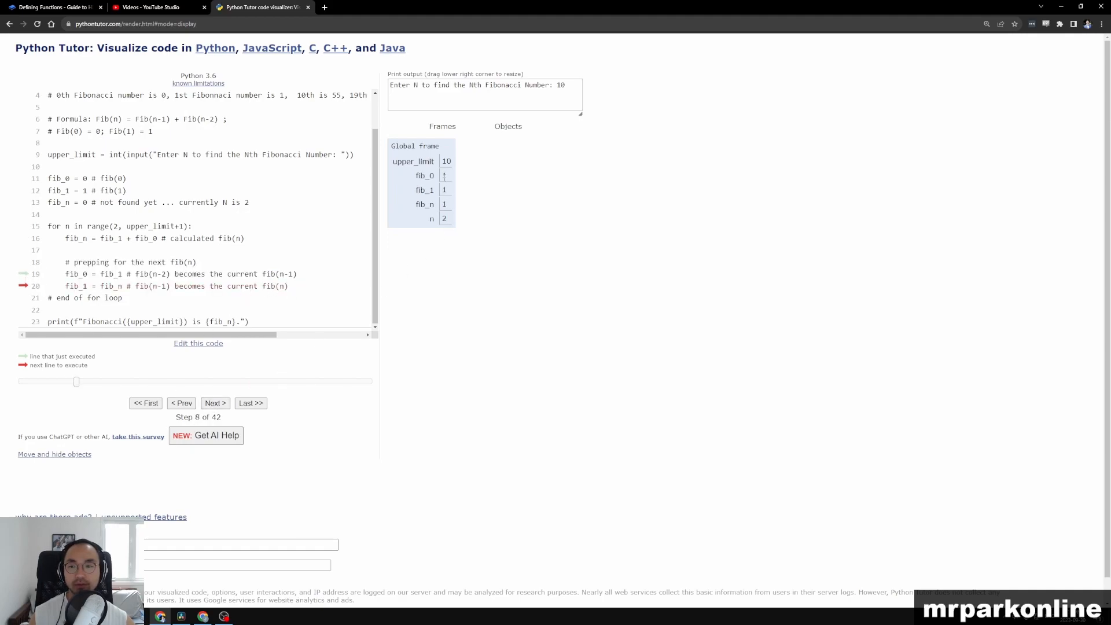
click(216, 403)
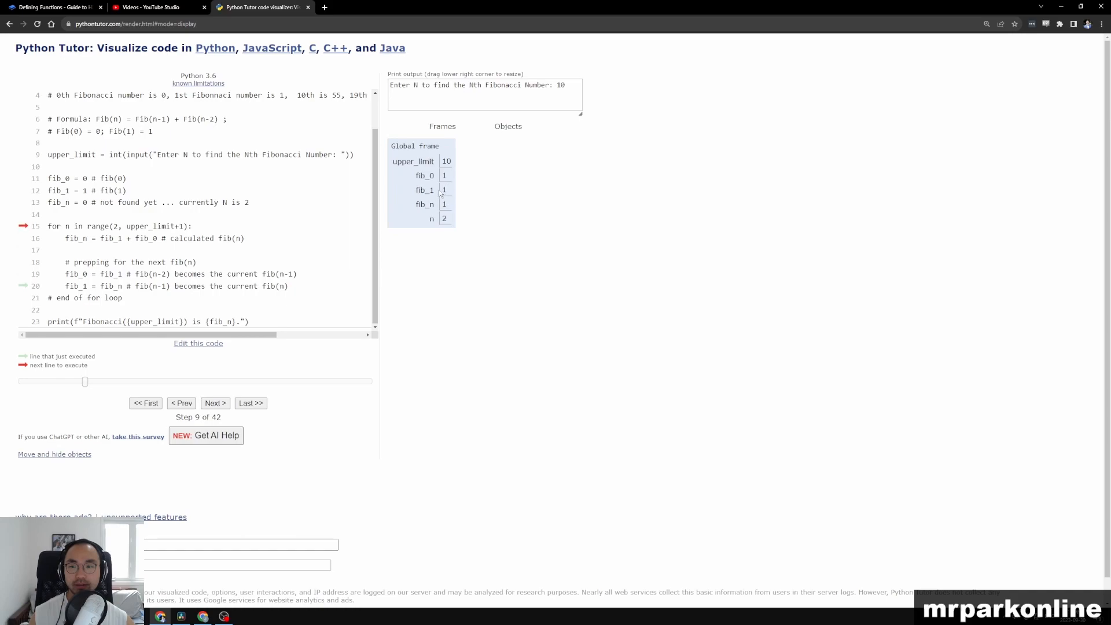
mouse_move(457, 203)
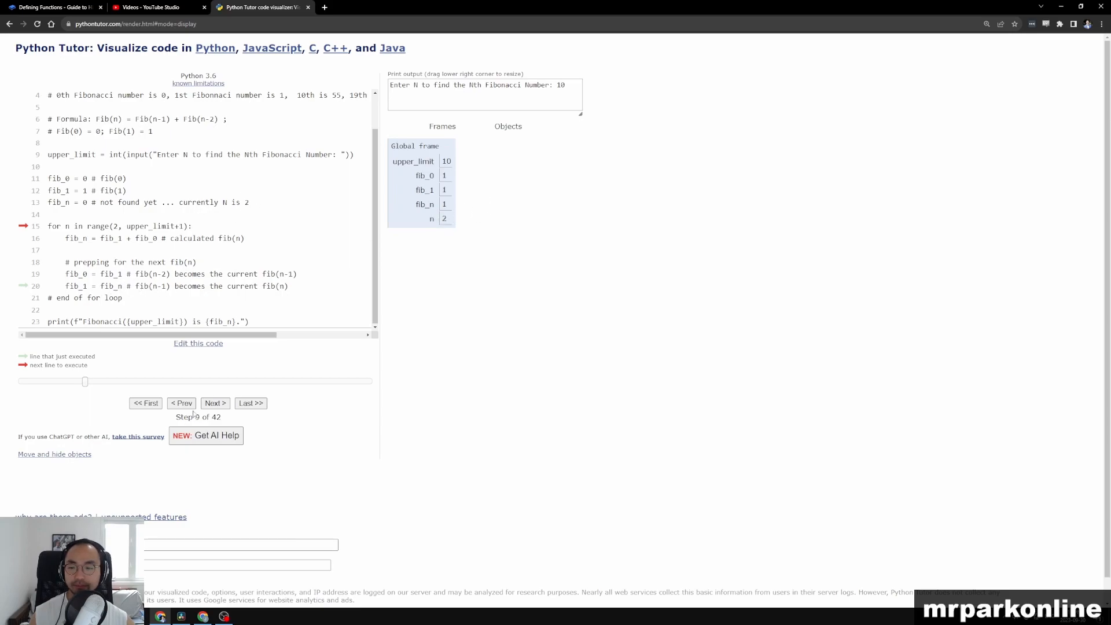
click(215, 403)
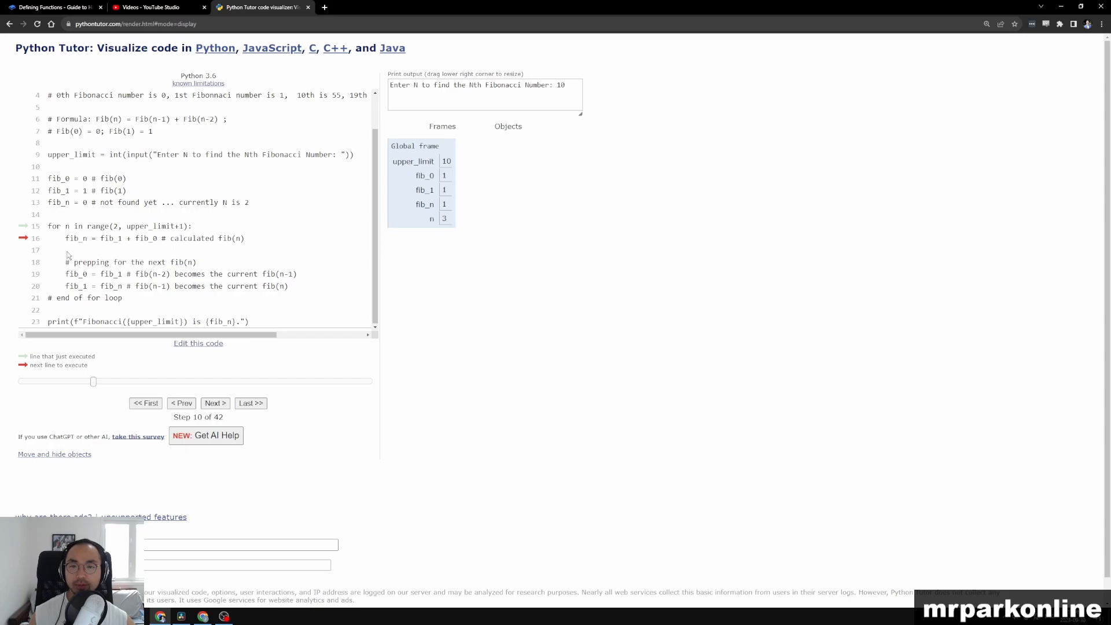
mouse_move(72, 243)
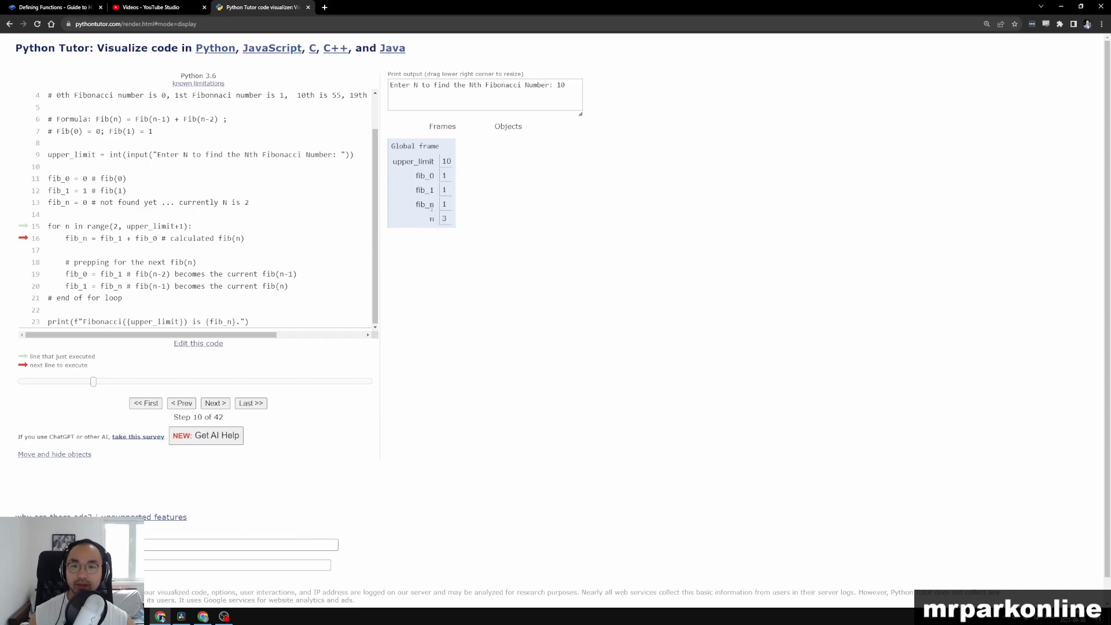
click(215, 403)
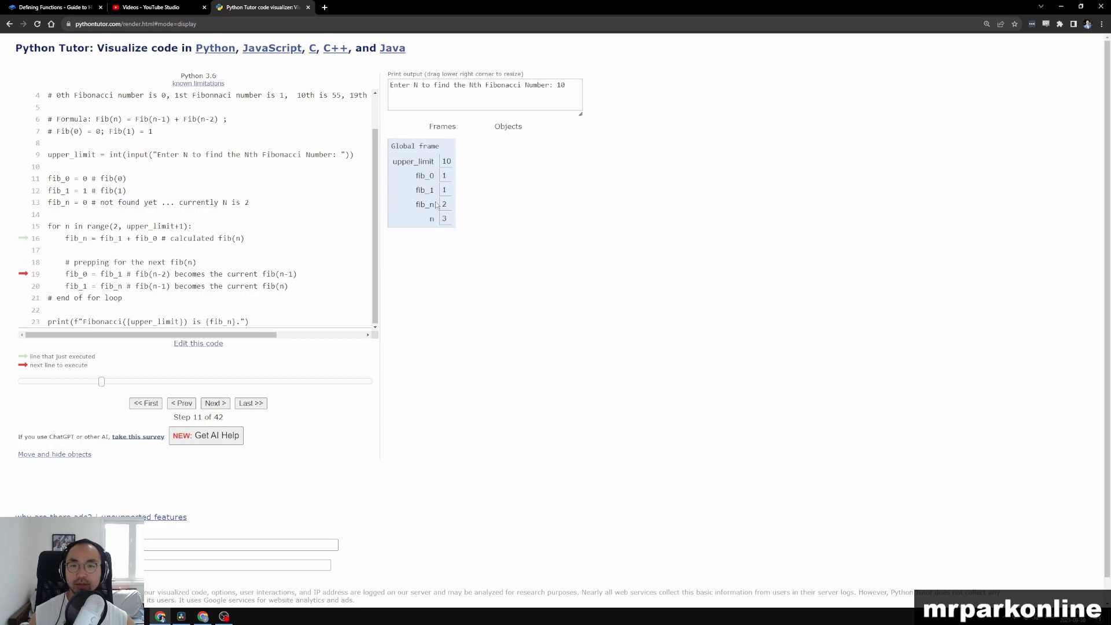
click(214, 403)
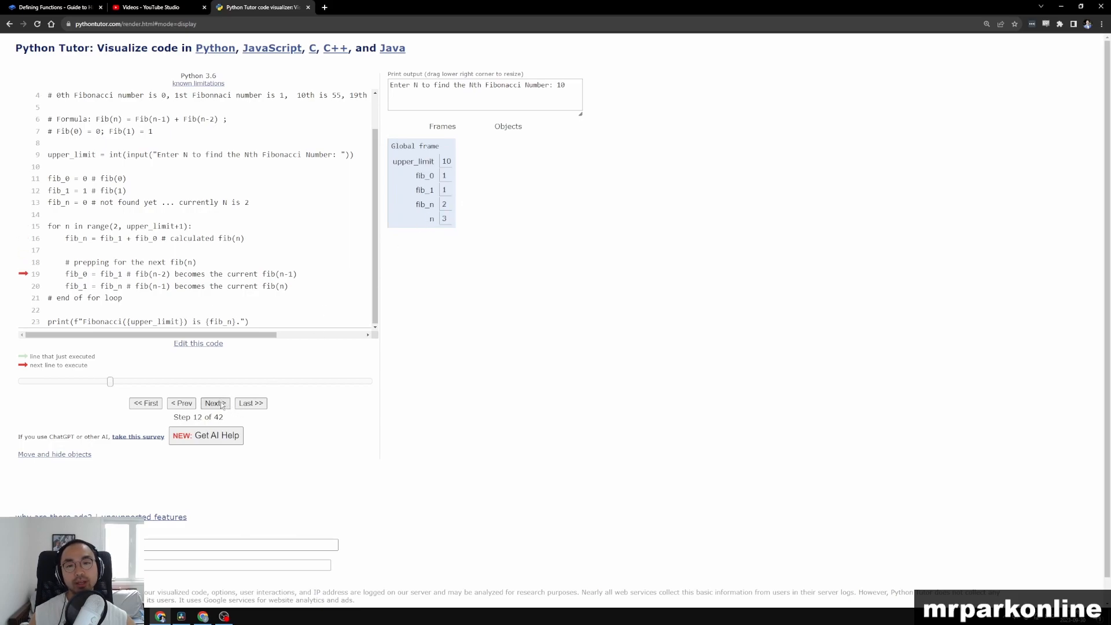
Step through passes n = 4 to 9, reaching fib_0 = 13, fib_1 = 21, fib_n = 21 at Step 34.
click(215, 403)
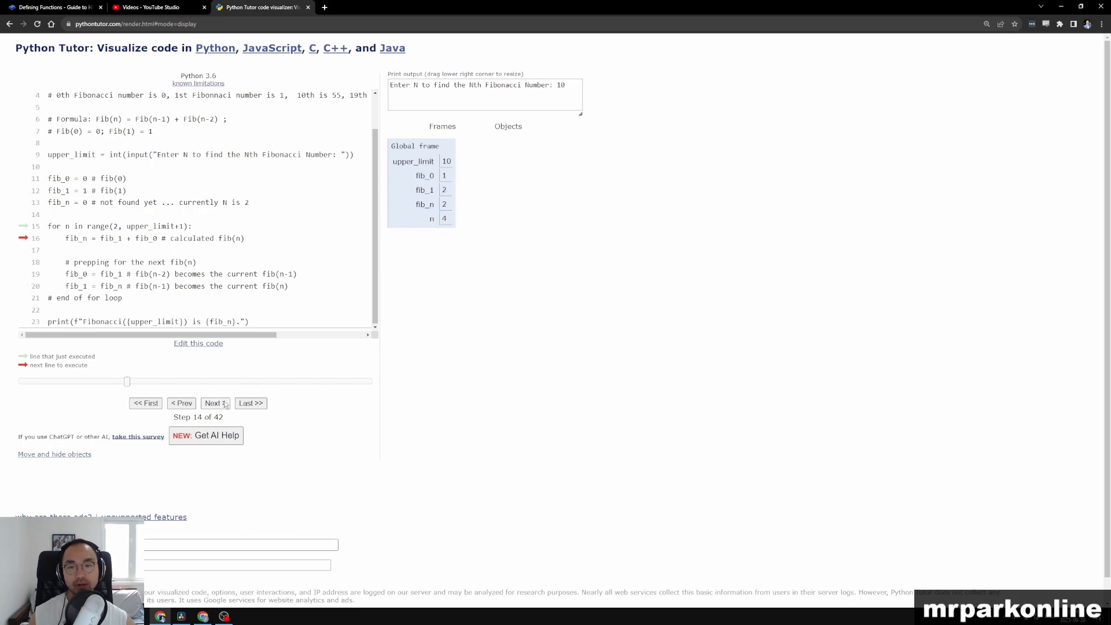
click(214, 402)
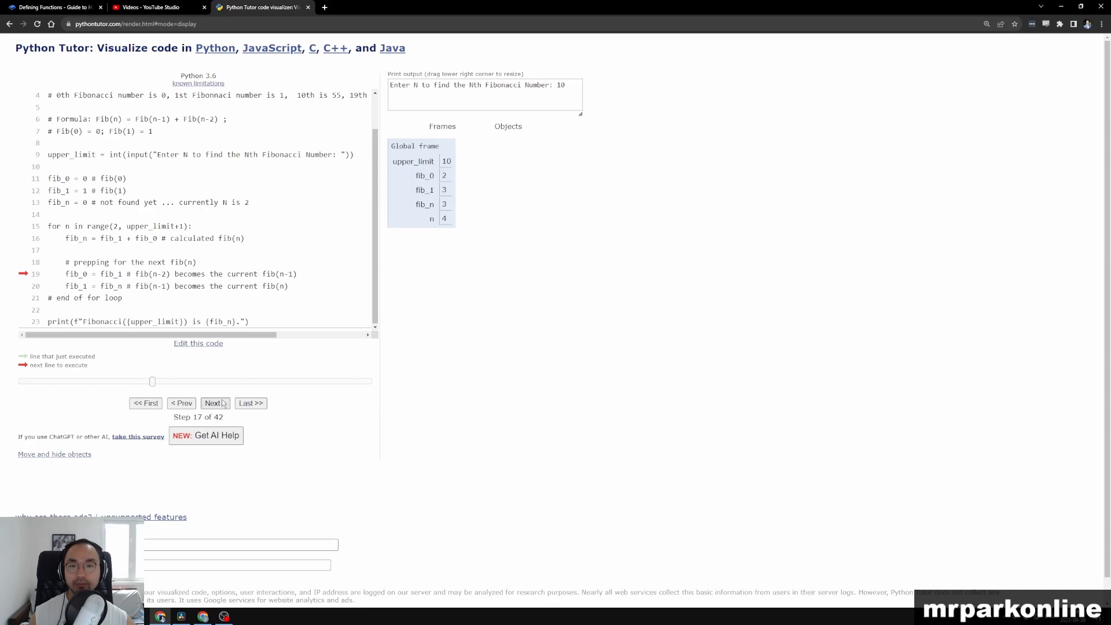
click(216, 403)
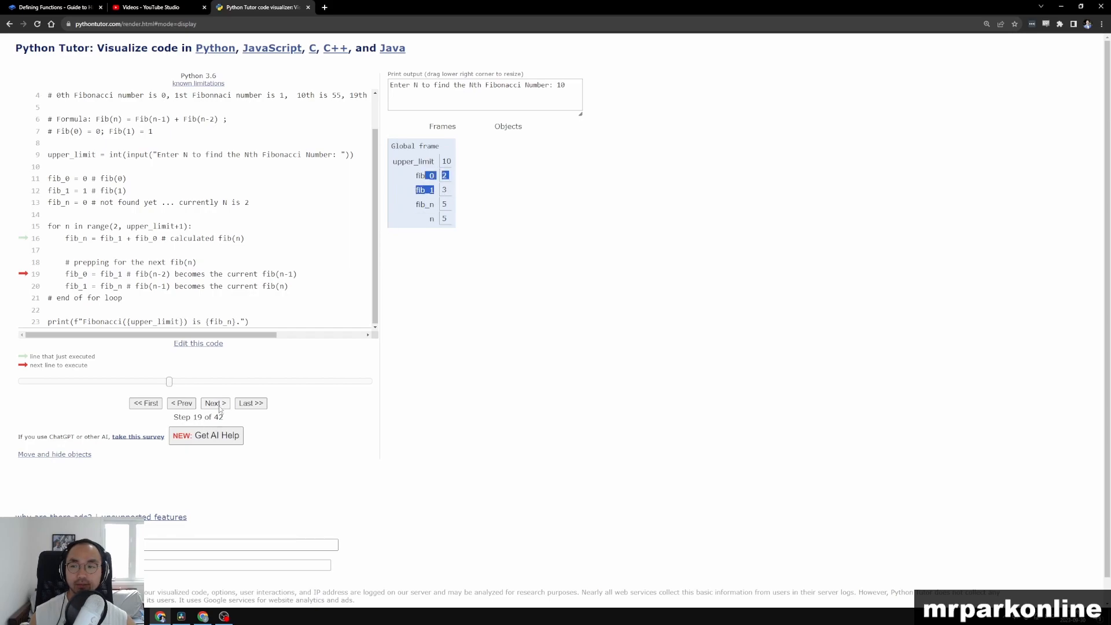
click(215, 403)
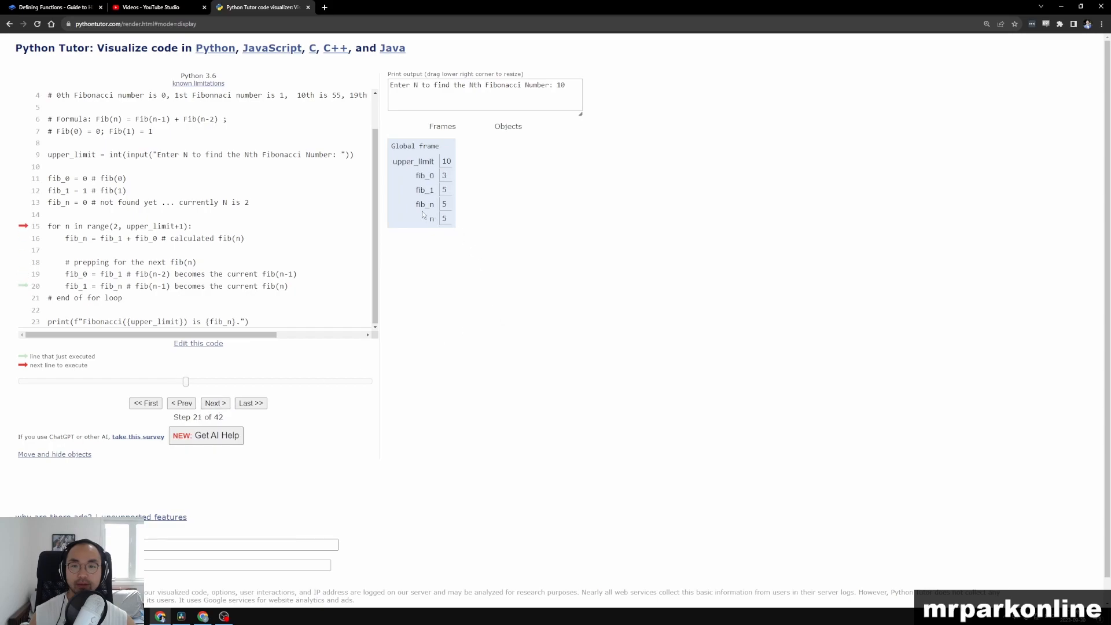
click(215, 403)
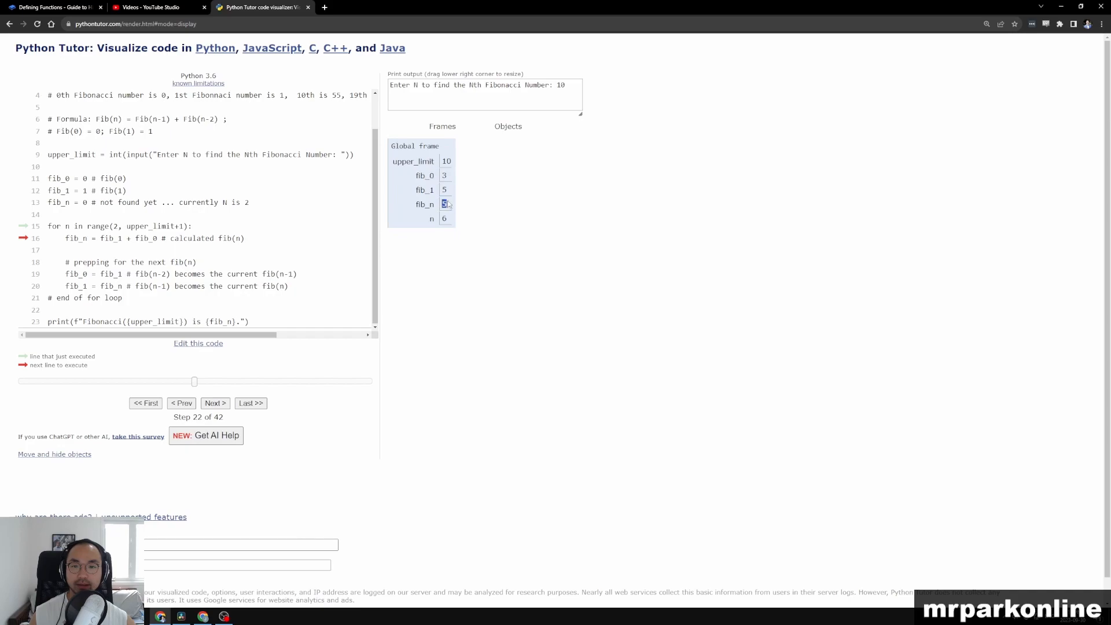
click(215, 403)
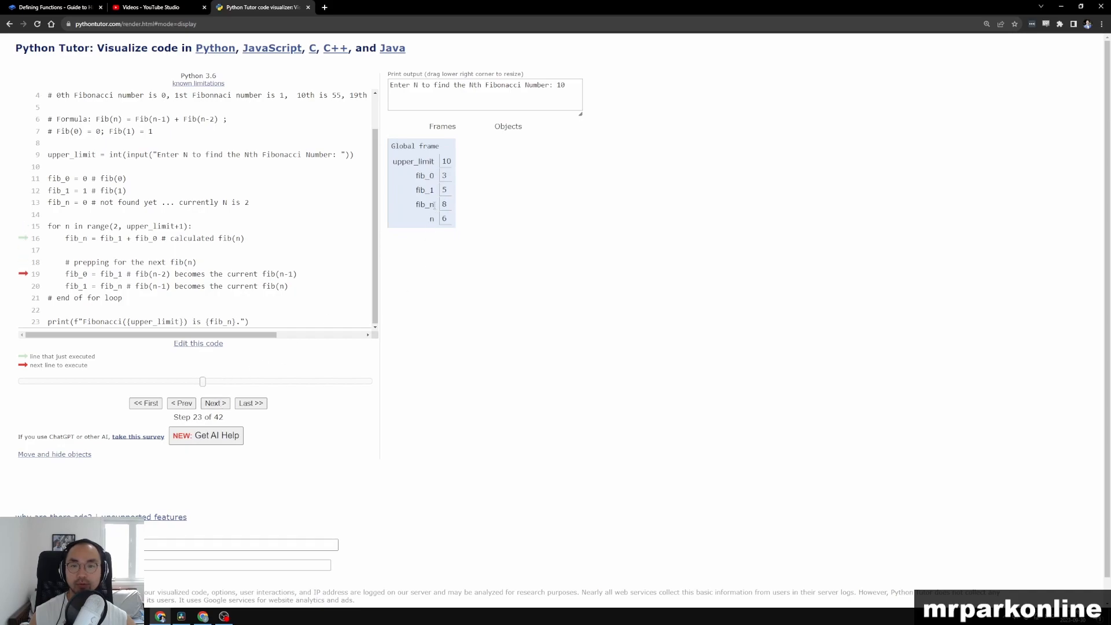
click(214, 403)
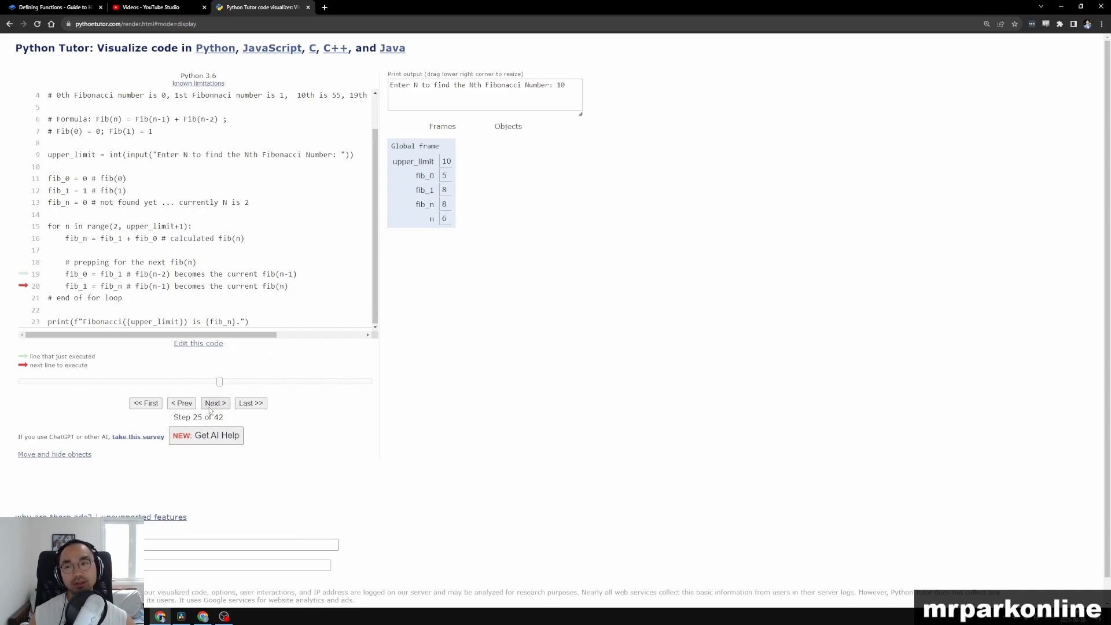
click(214, 403)
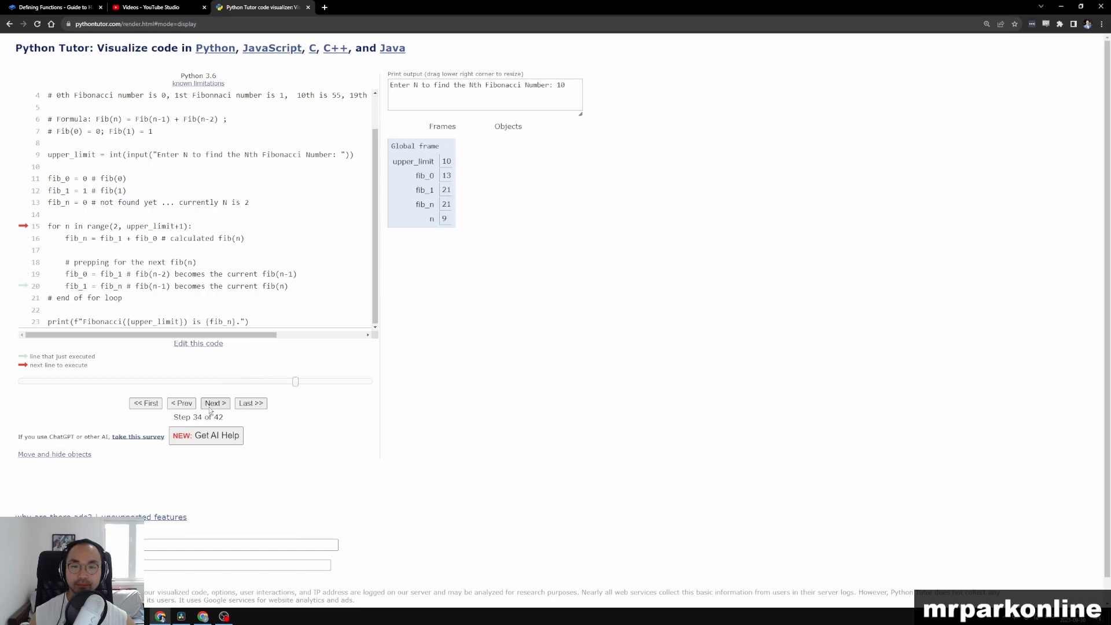
Run the n = 10 pass to fib_n = 55, highlighting lines 19–20 as fib_0 becomes 34 and fib_1 55.
click(215, 402)
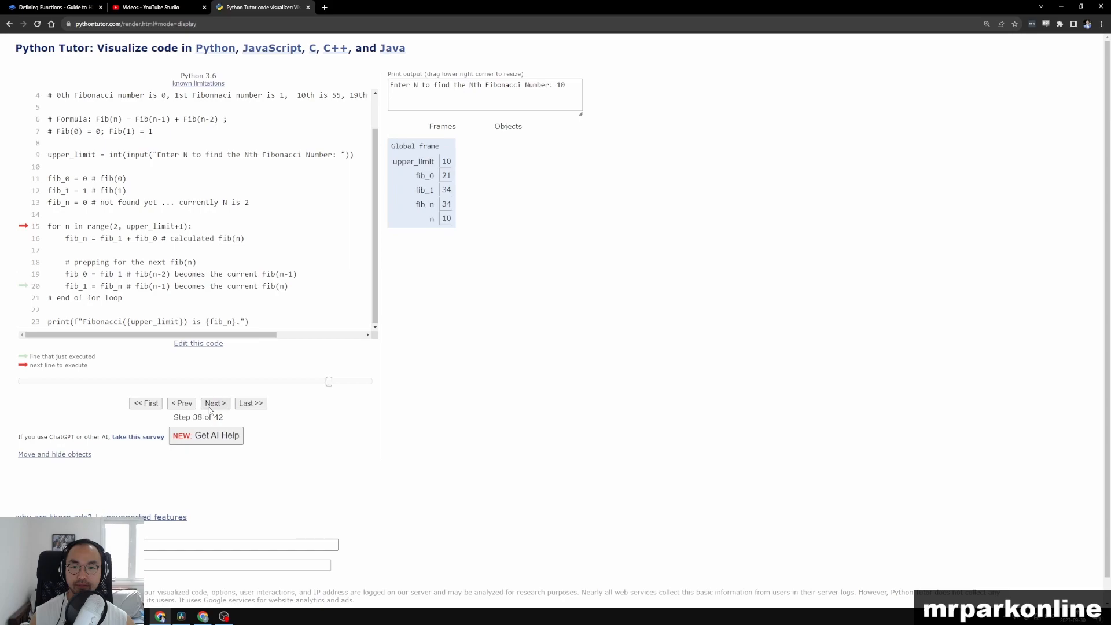
click(215, 403)
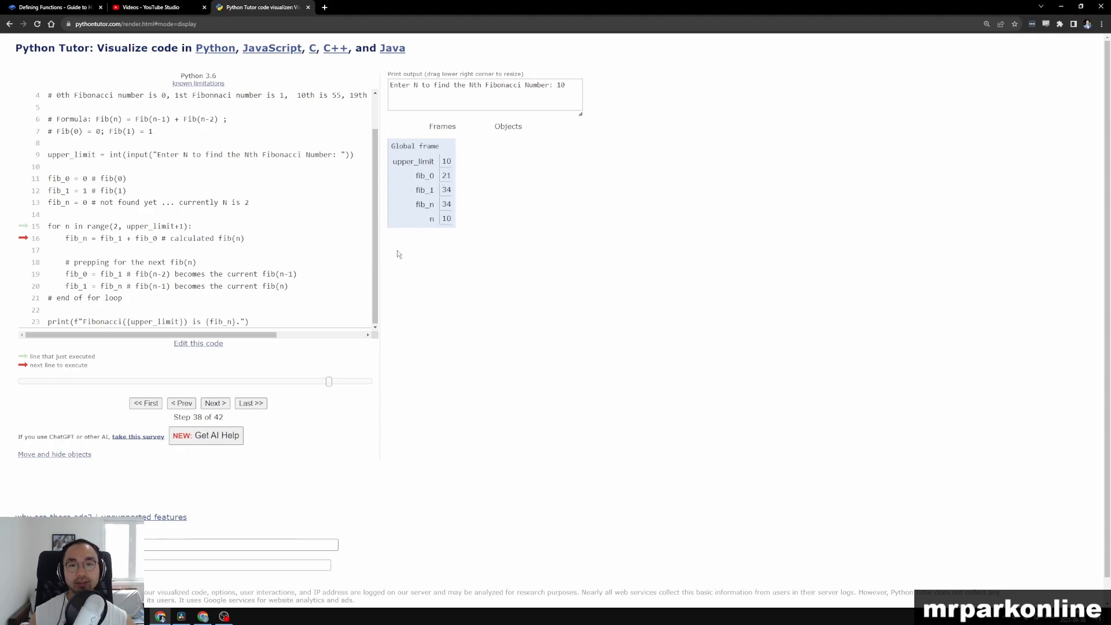
click(215, 403)
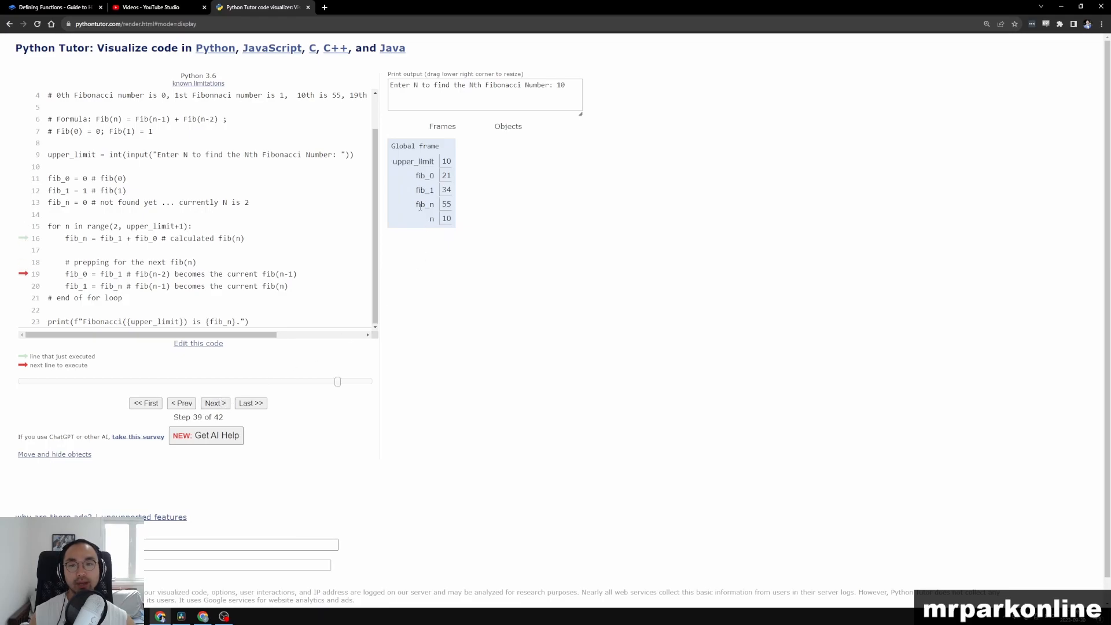
mouse_move(481, 243)
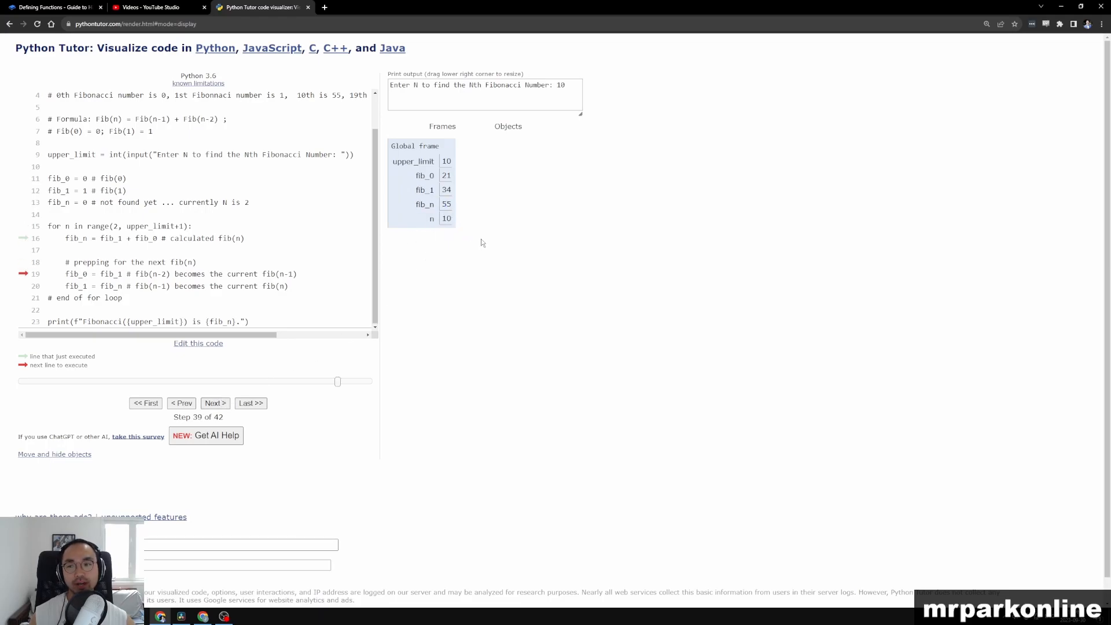
drag(81, 275, 280, 286)
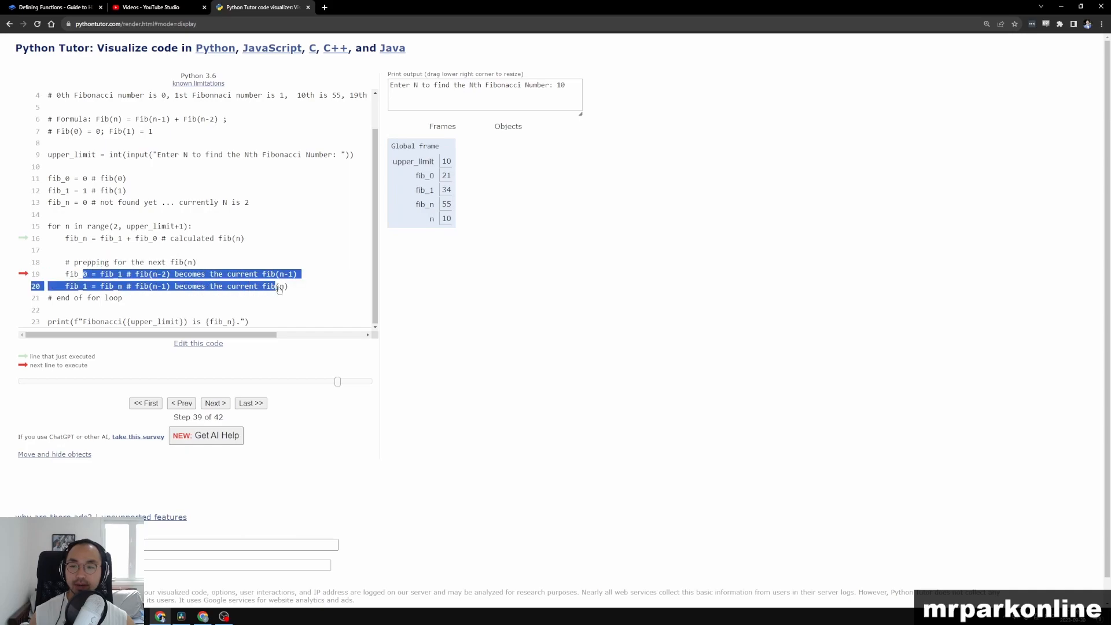
click(215, 403)
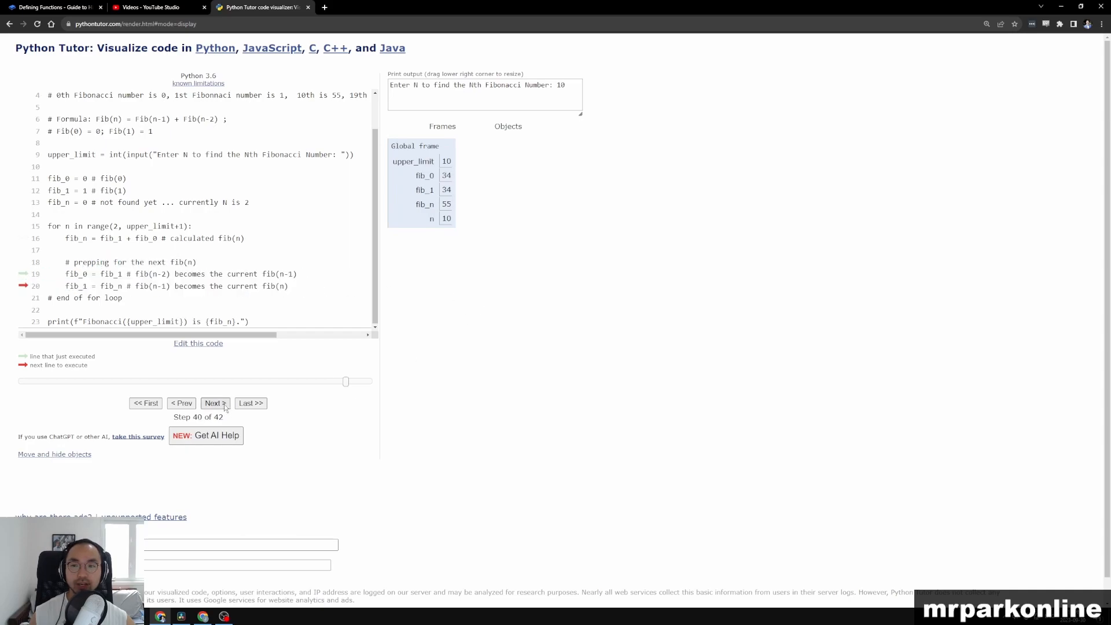
click(214, 403)
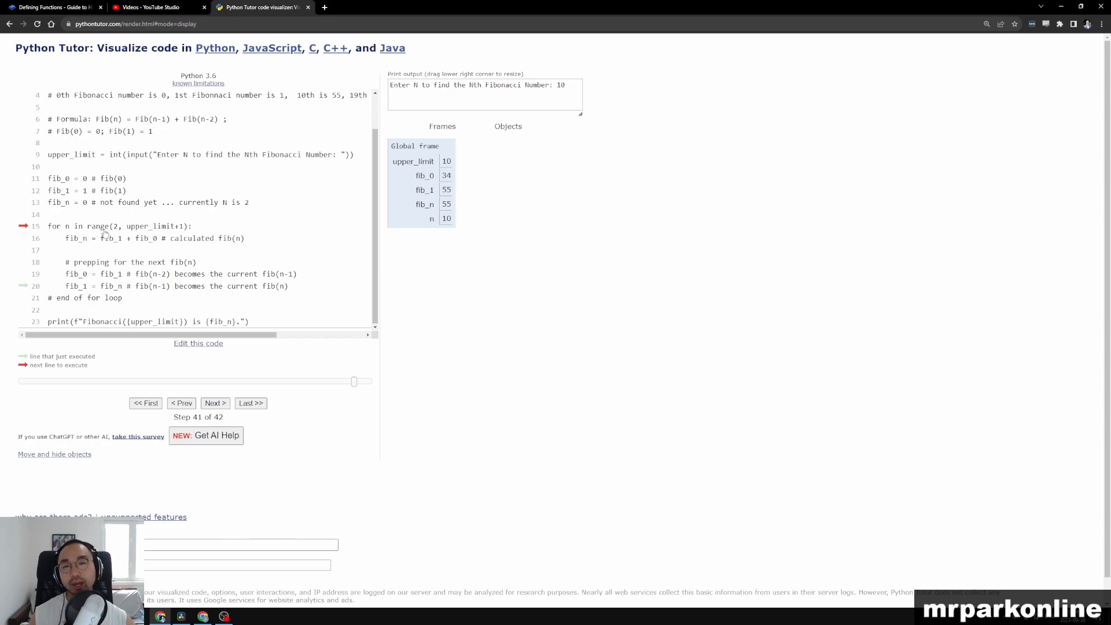
Exit the loop and run the print so the output reads Fibonacci(10) is 55.
click(216, 403)
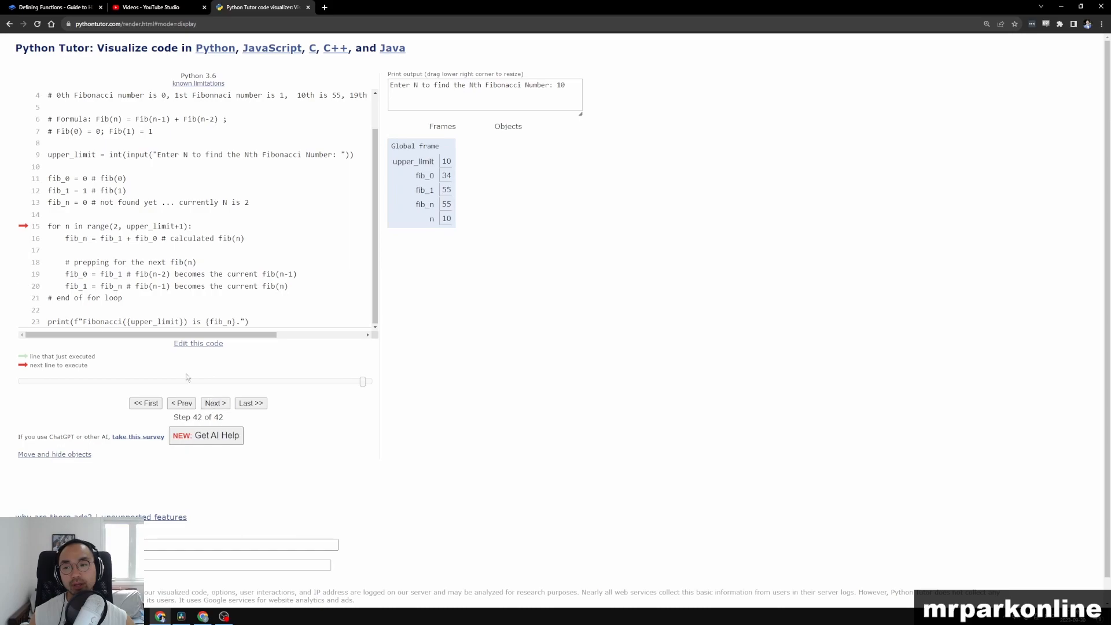
click(216, 403)
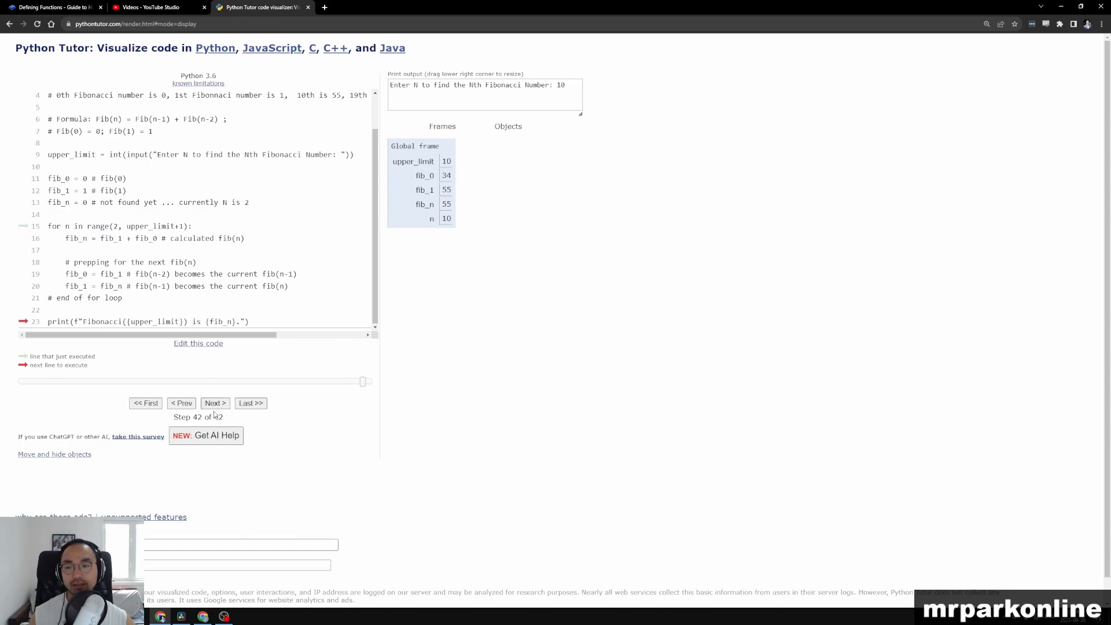
click(214, 403)
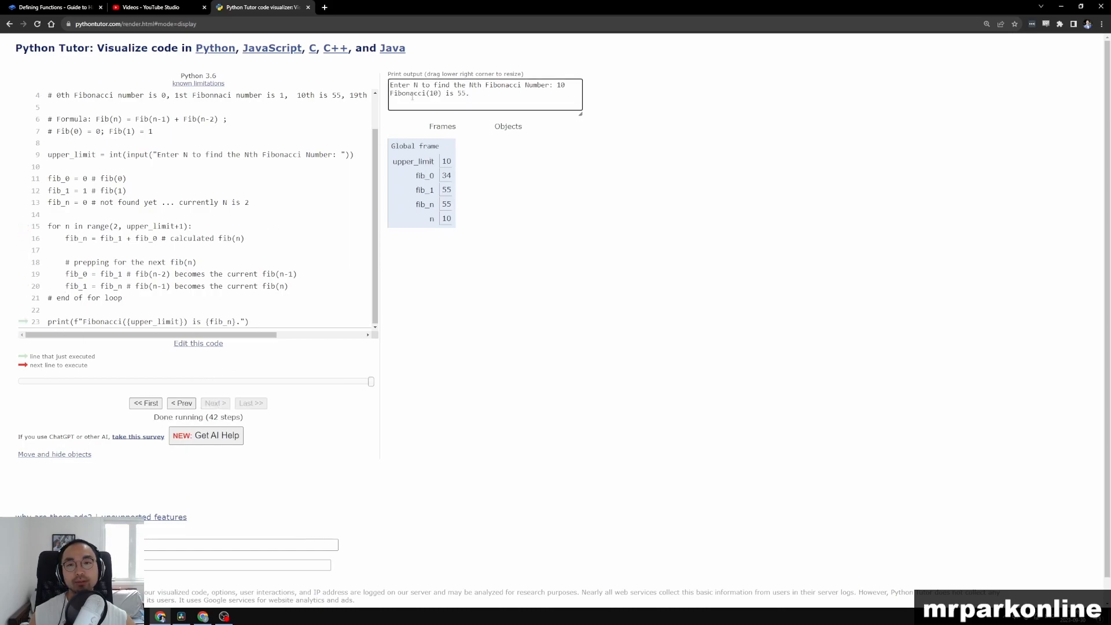
mouse_move(499, 315)
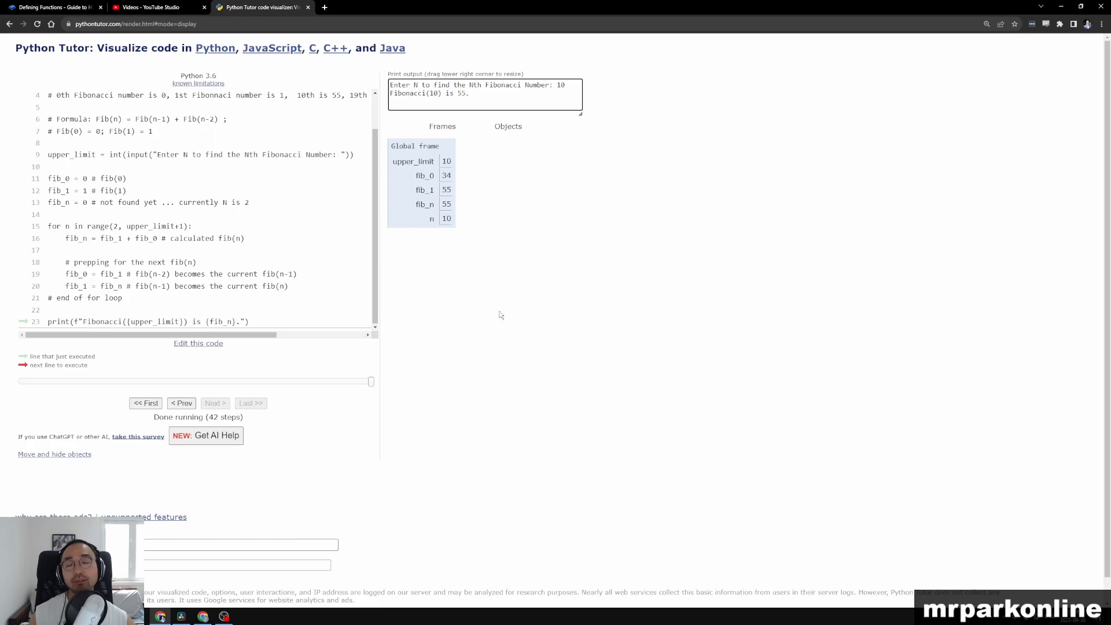